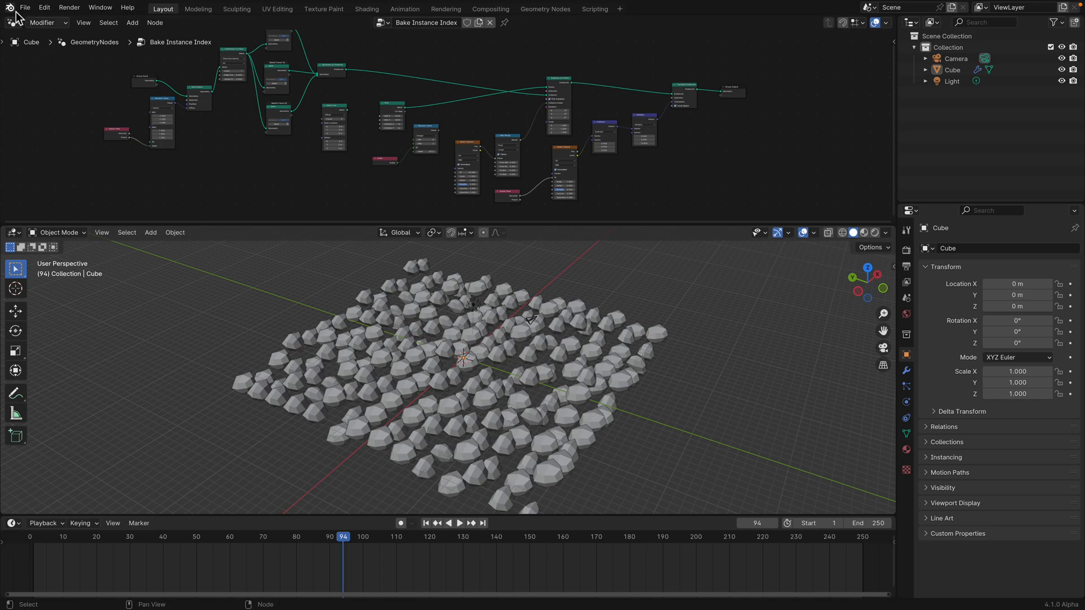
Dismiss the splash screen and start a new file, discarding the unsaved pebble scene.
click(10, 7)
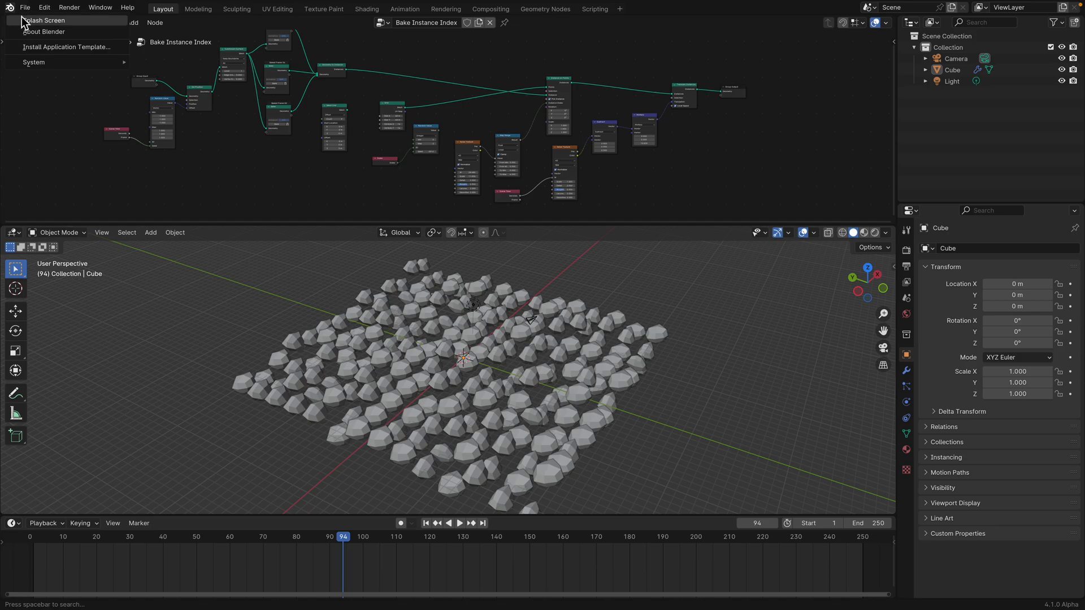
click(46, 20)
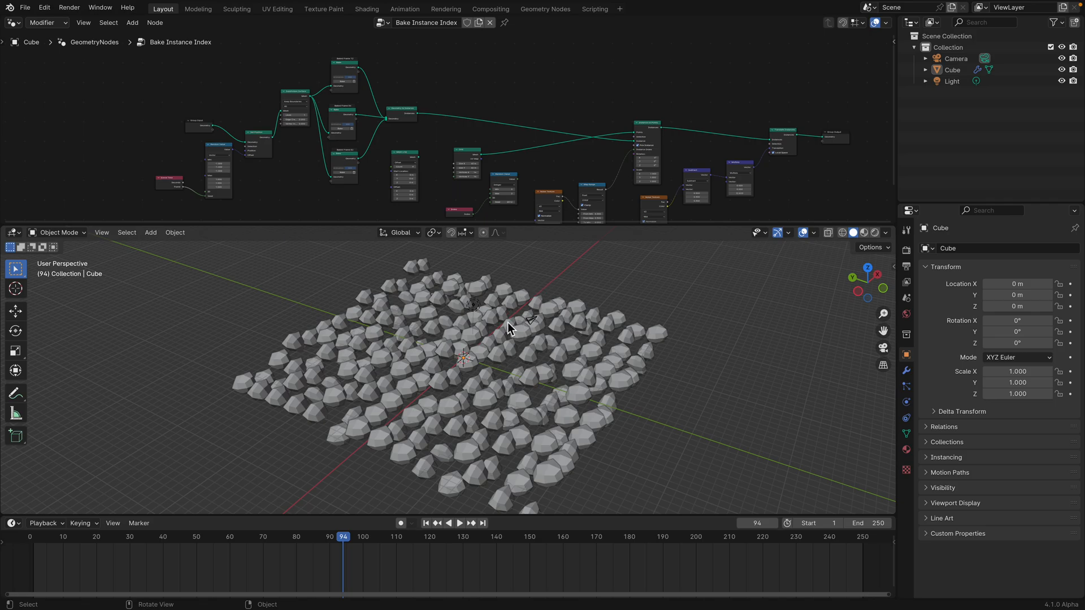
mouse_move(275, 182)
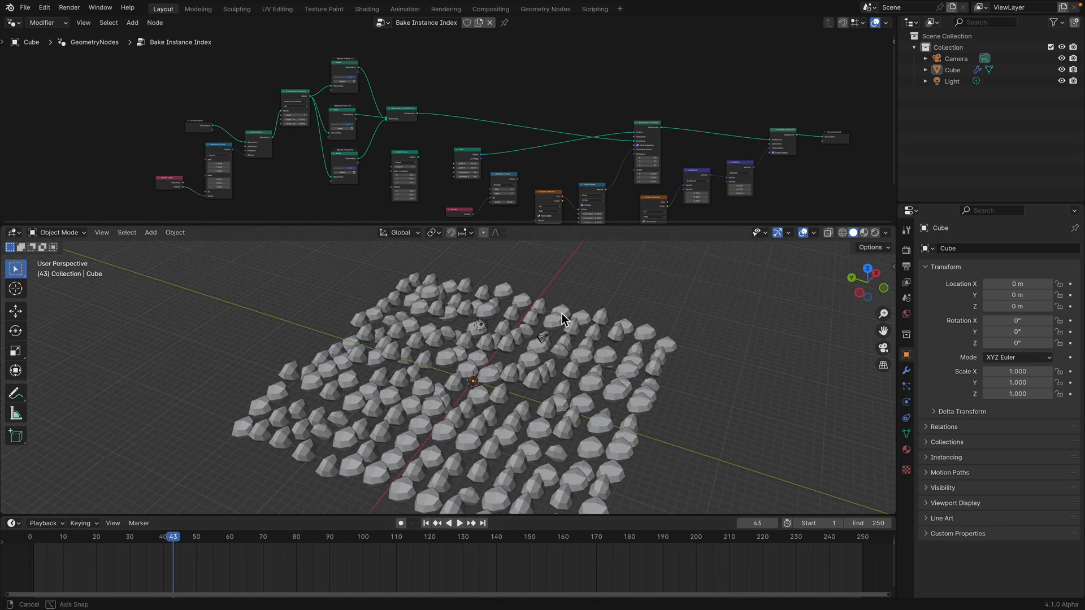
click(25, 8)
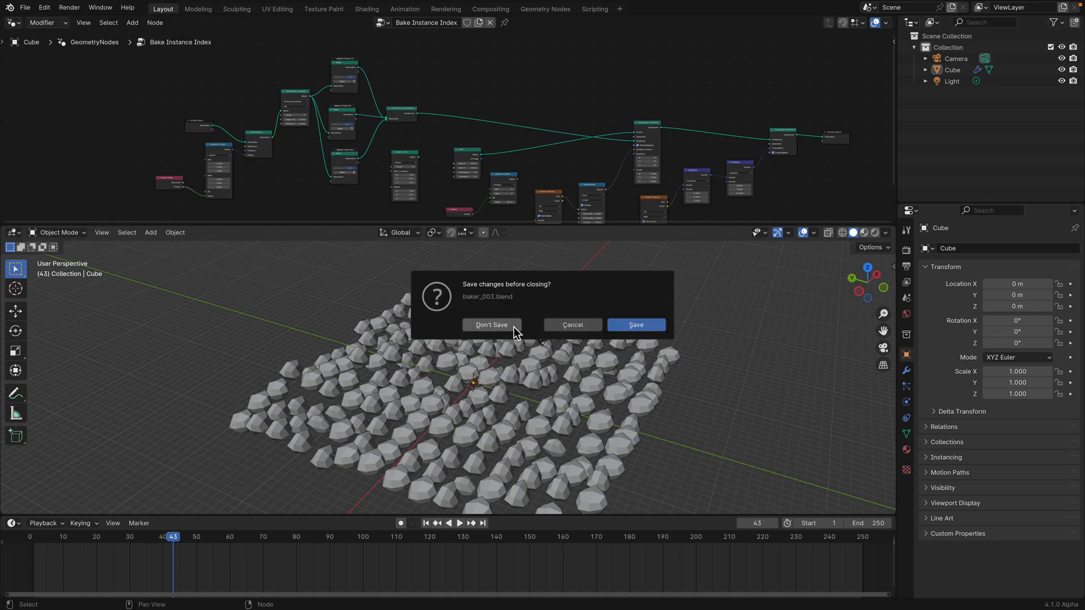
click(635, 325)
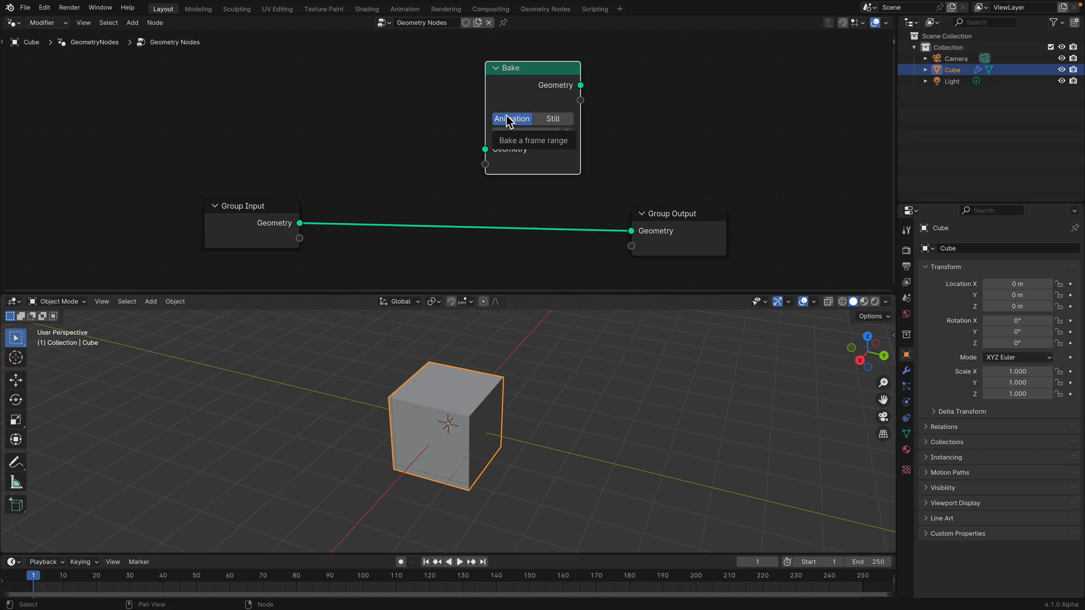
mouse_move(446, 114)
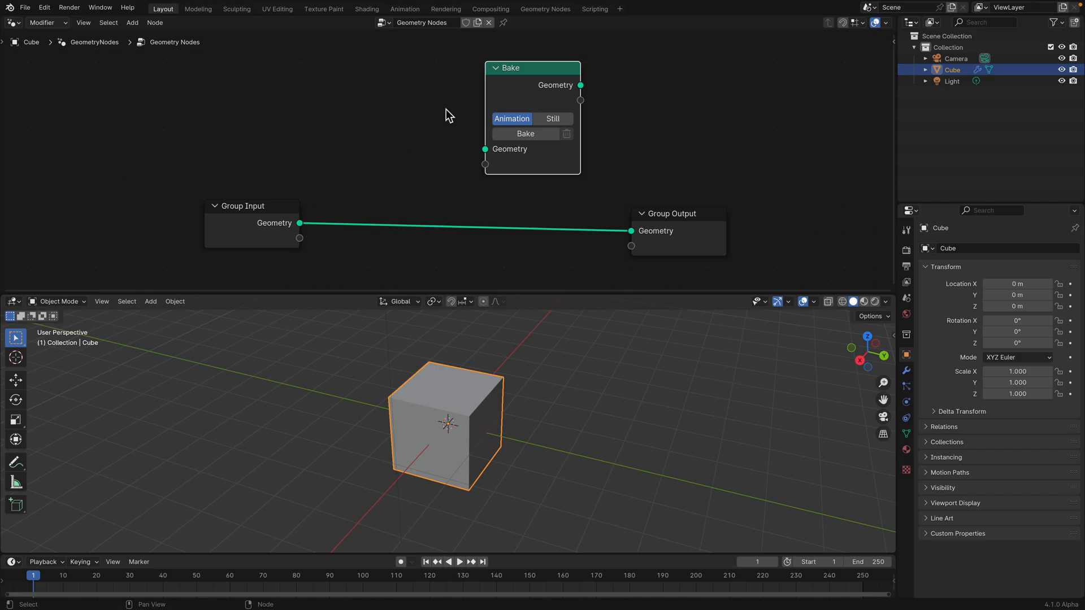
Set the Bake node to Still and add a Set Position node to the tree.
click(552, 118)
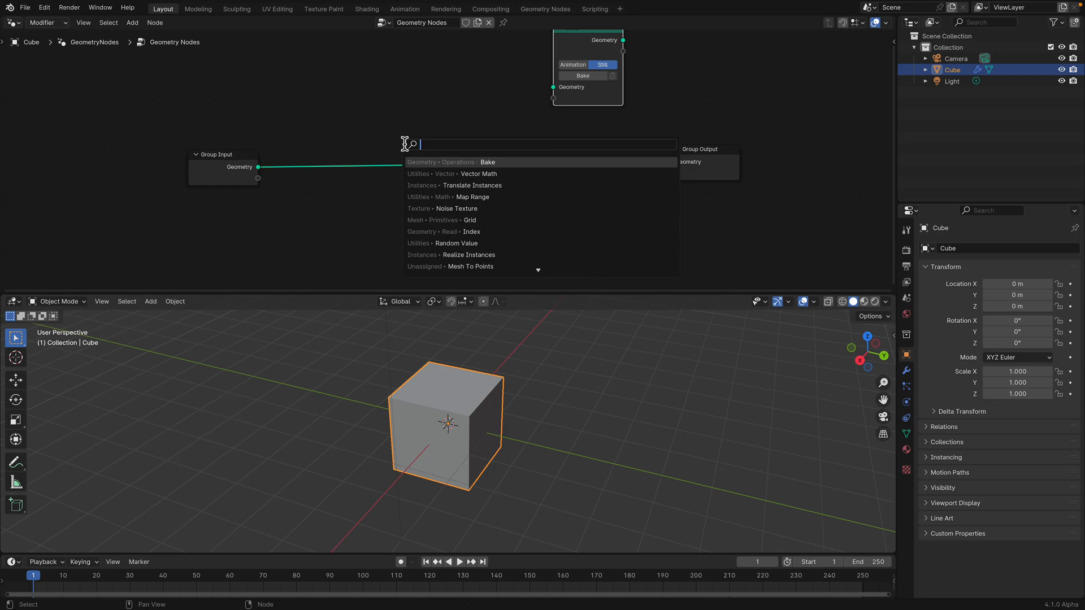
text(set pos)
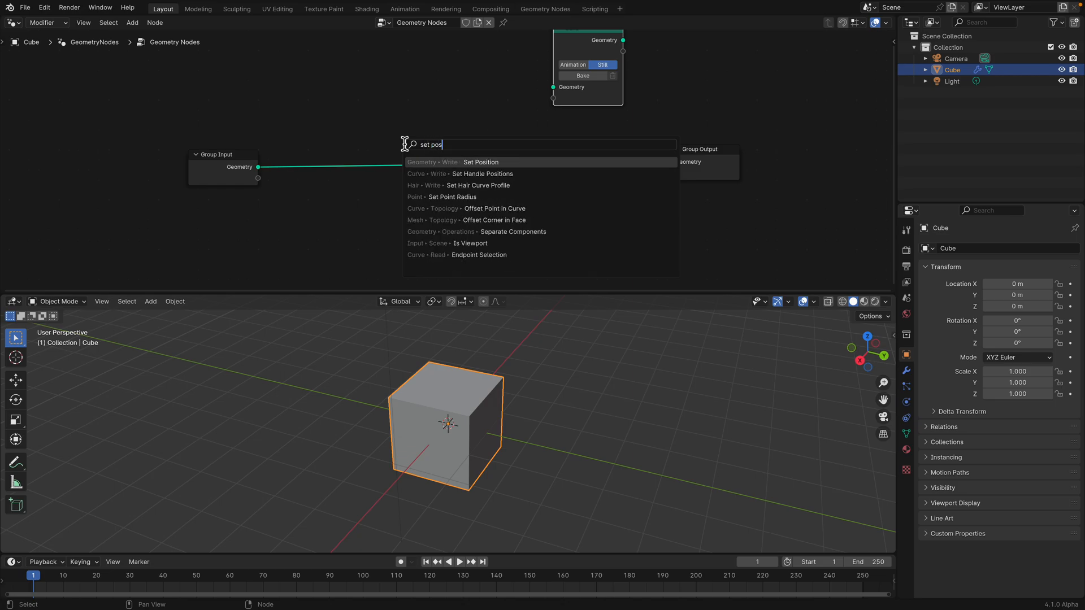
click(480, 161)
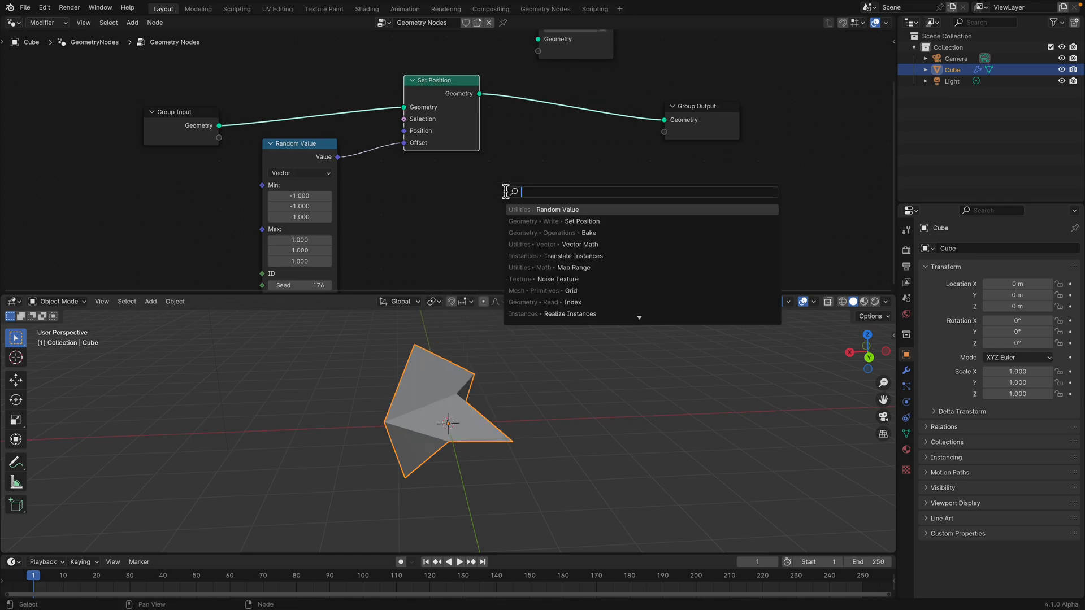
Add Subdivision Surface at level 2, inspect the pebble, and change the random seed.
text(sub)
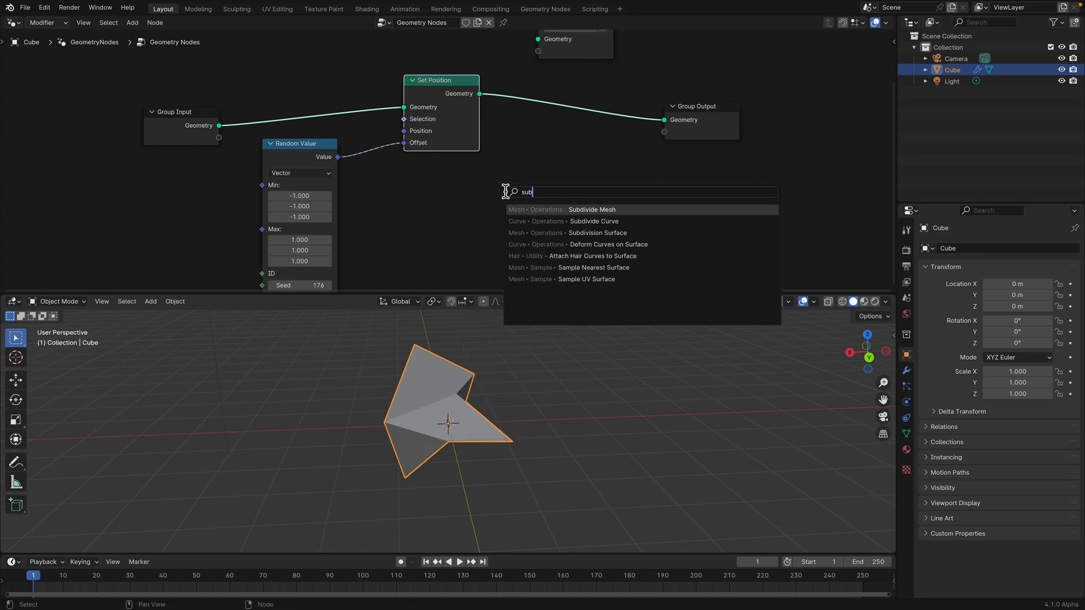
click(596, 232)
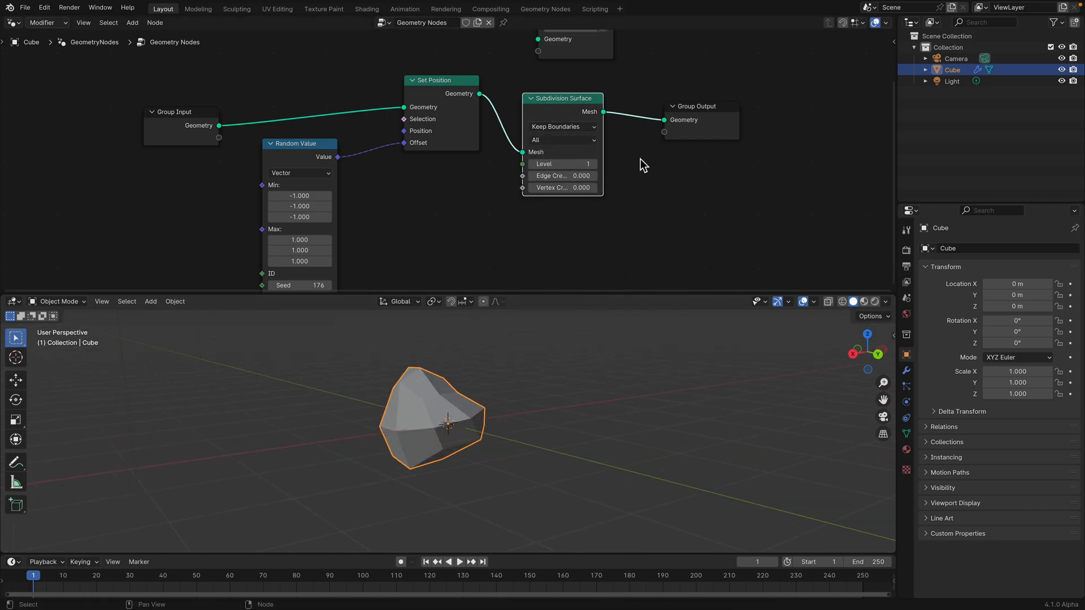
click(560, 163)
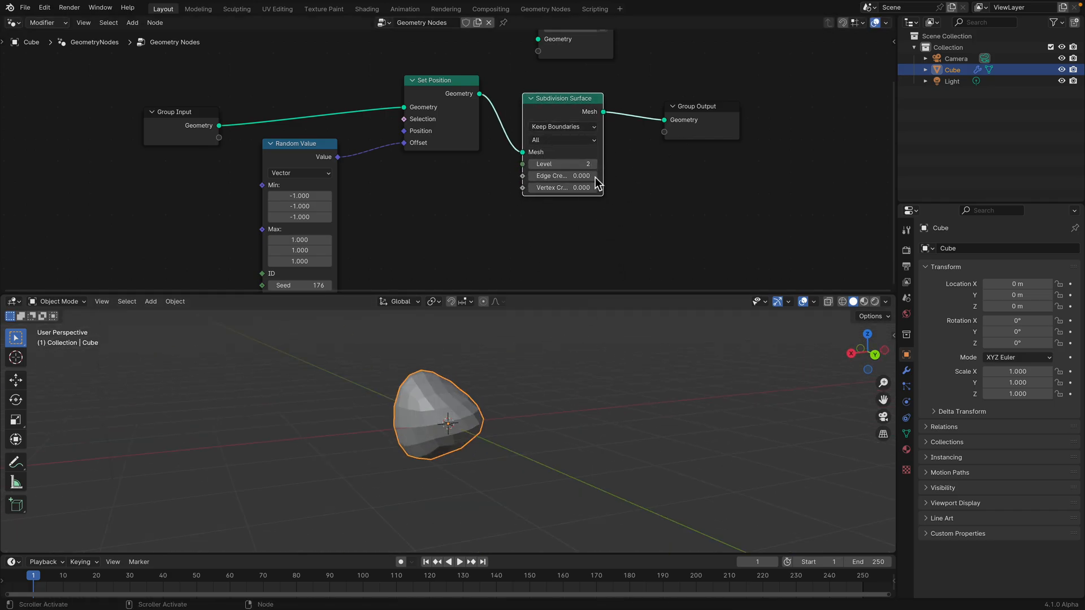
drag(597, 182, 348, 424)
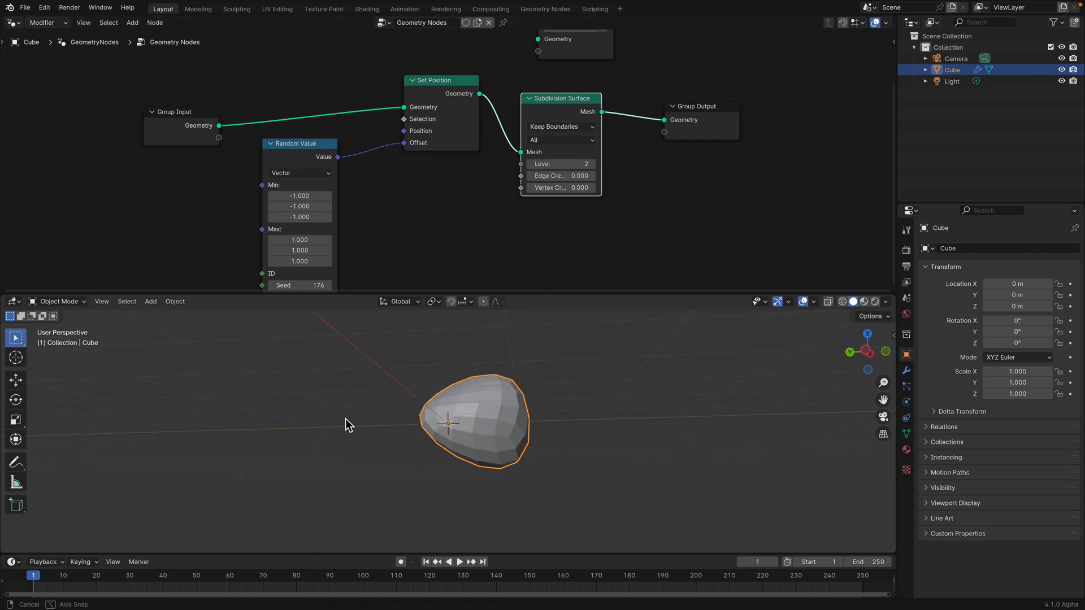
drag(345, 425, 505, 414)
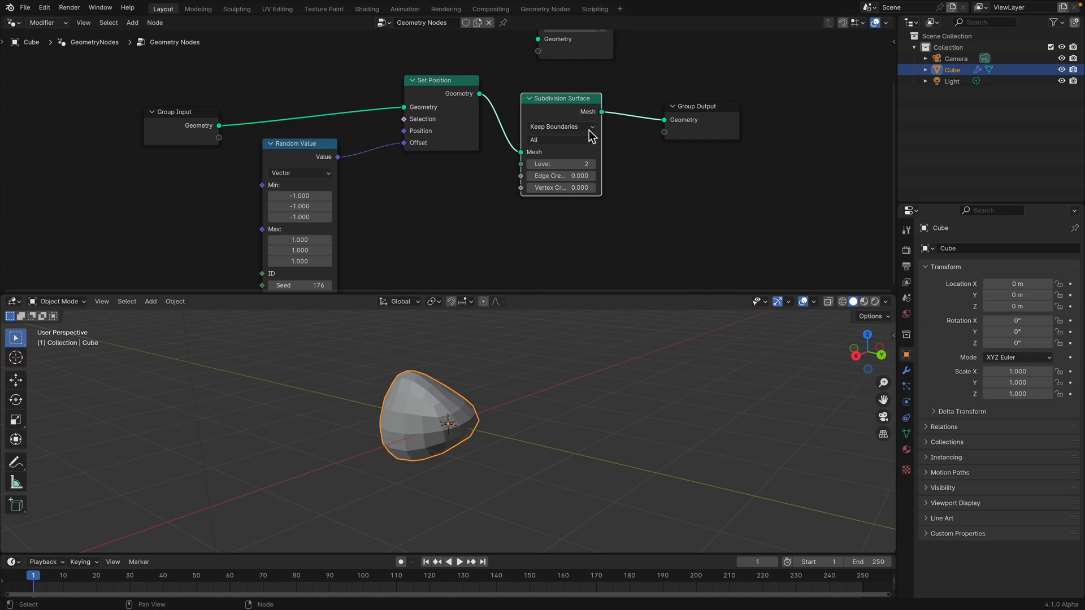
drag(697, 105, 750, 118)
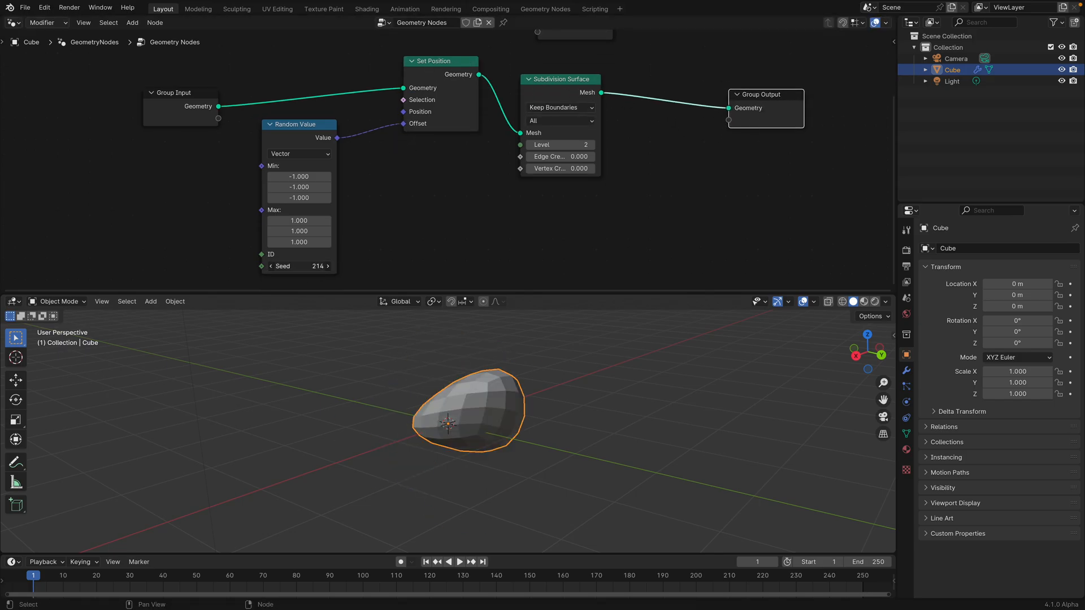
click(298, 265)
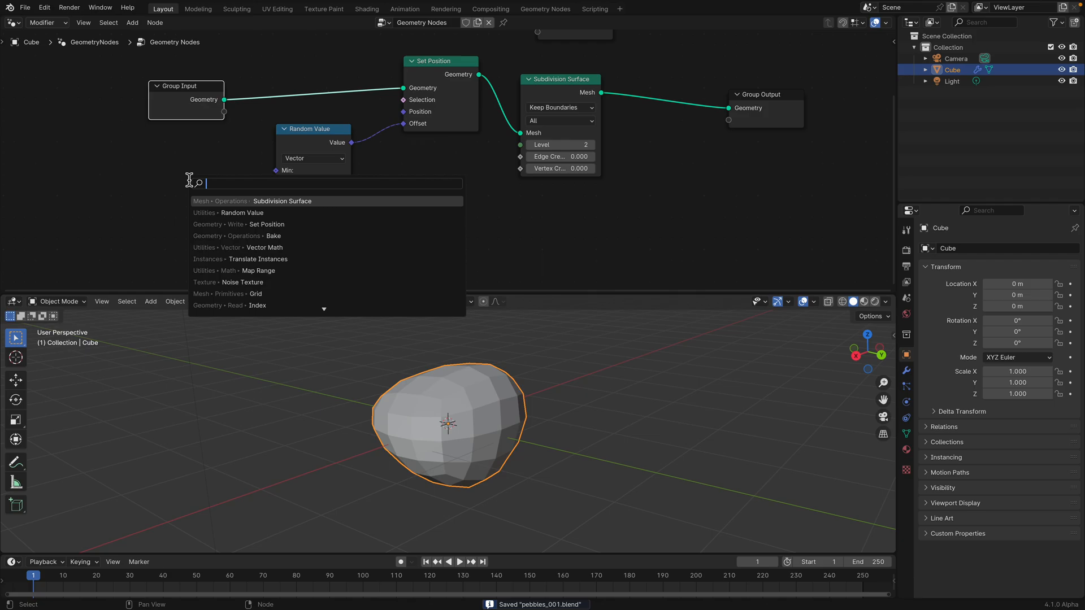
Feed Scene Time's Frame into the Random Value seed and play the animation.
text(s)
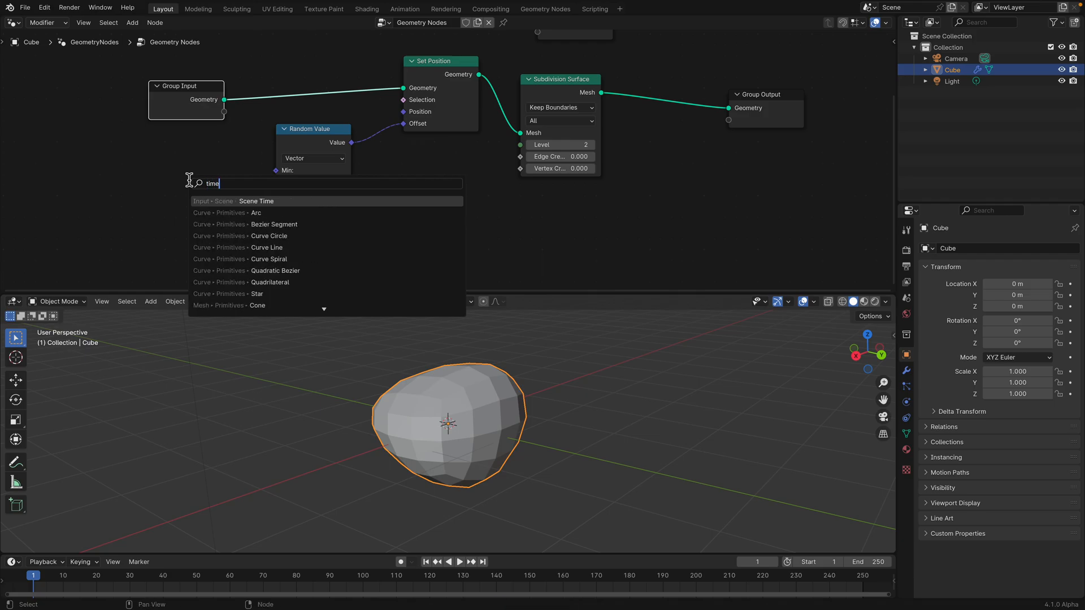
click(256, 201)
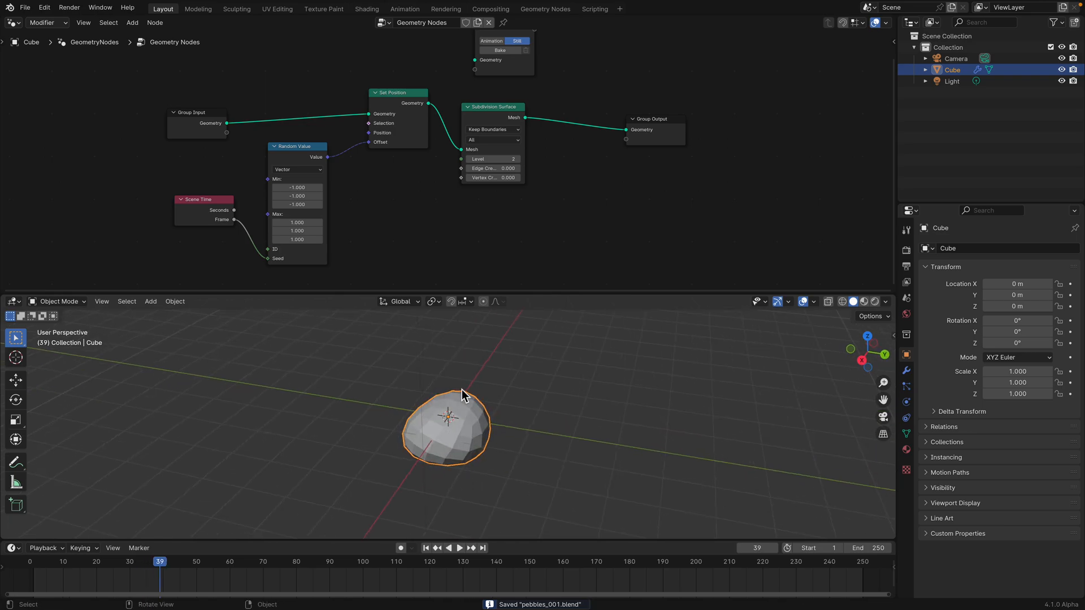
click(460, 548)
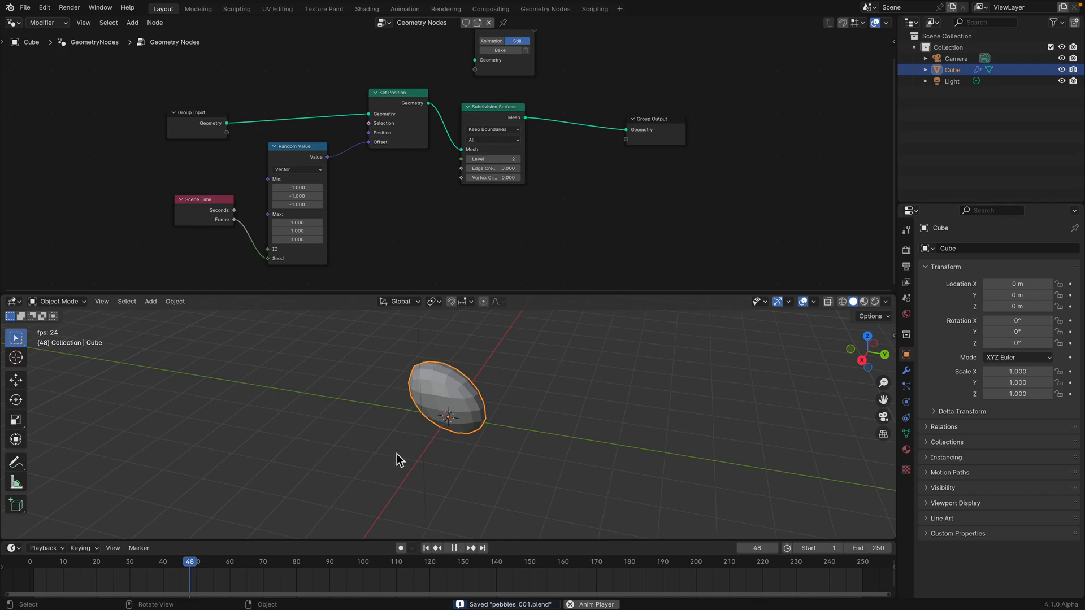
mouse_move(404, 428)
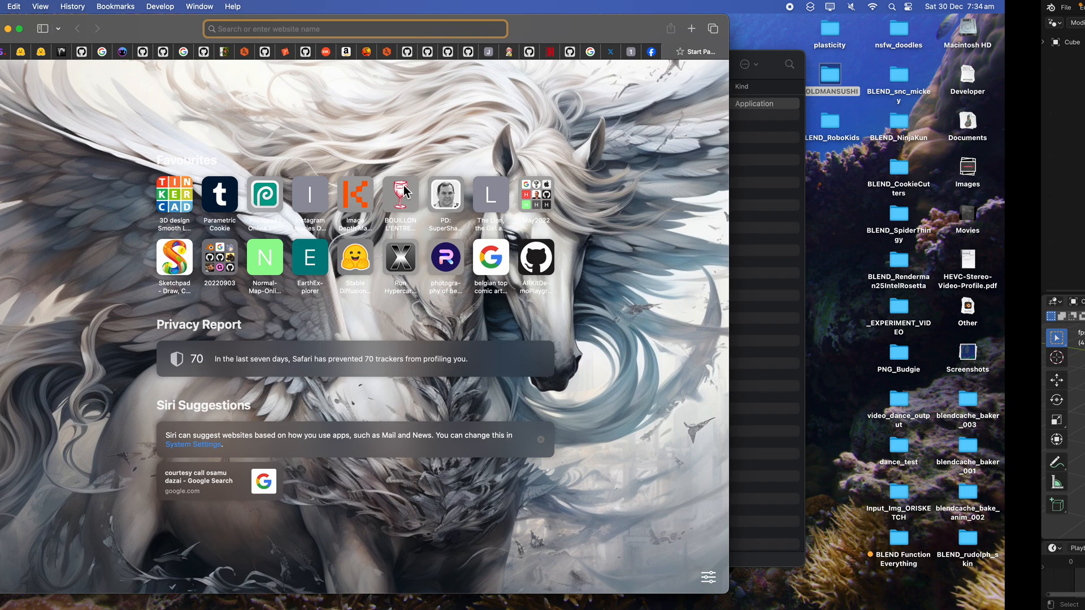
Force quit the unresponsive Blender from the Apple menu's Force Quit window.
click(13, 6)
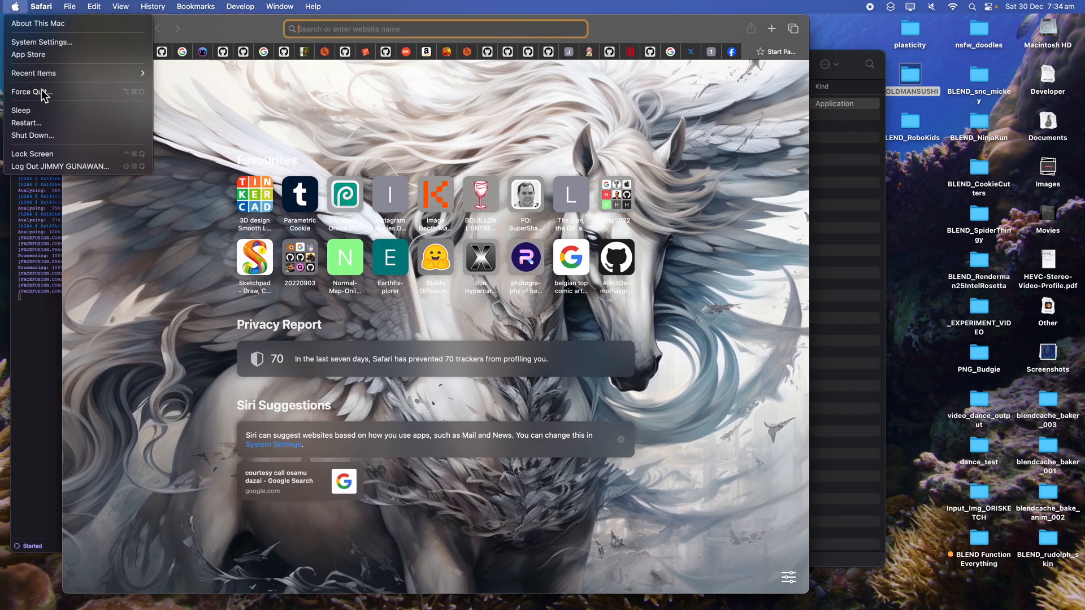
click(29, 92)
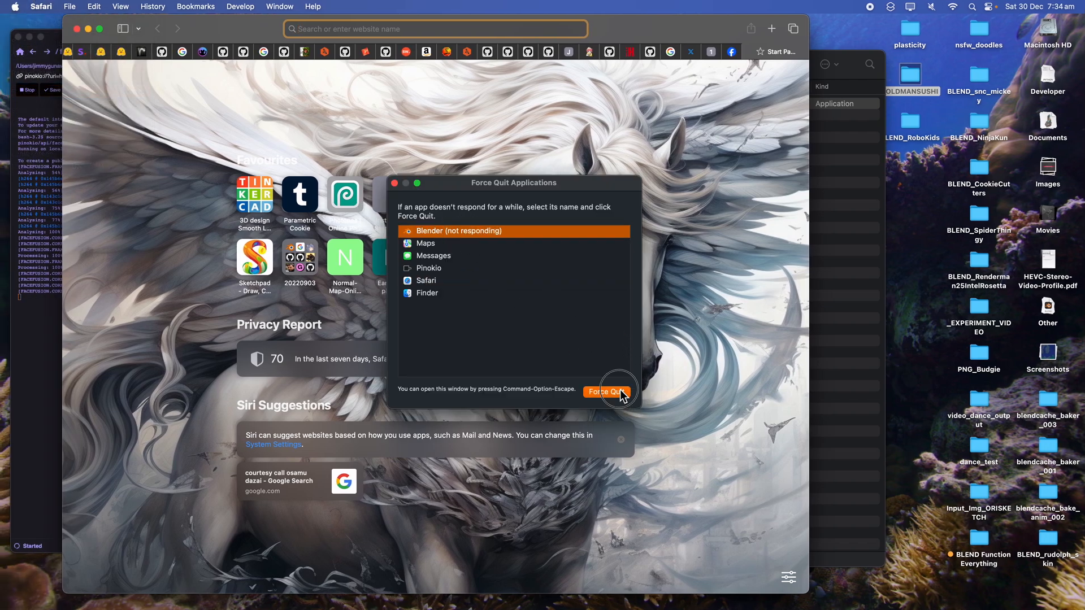
click(607, 392)
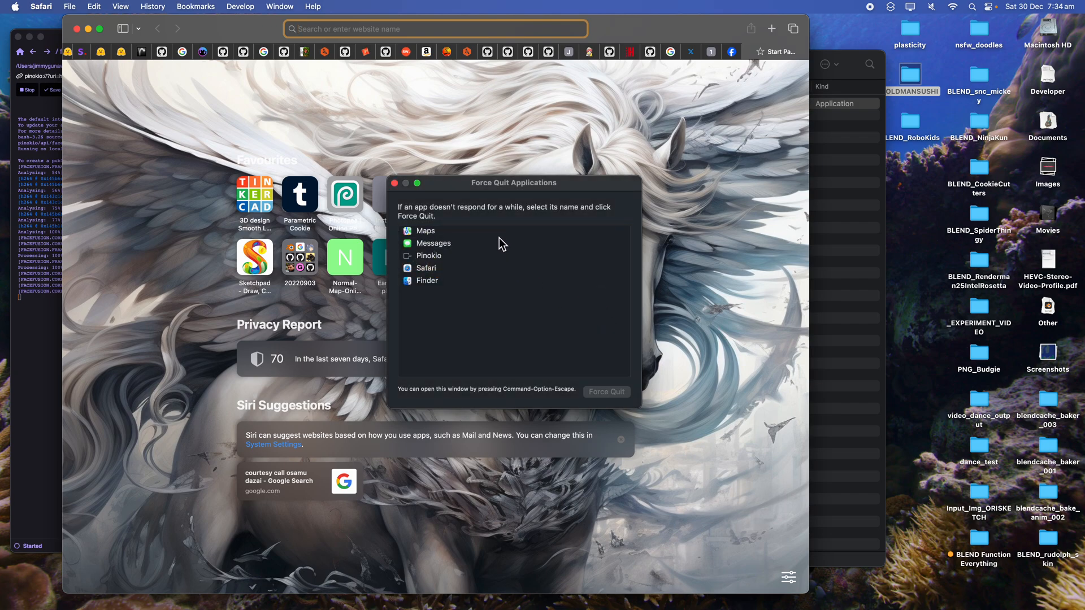
mouse_move(590, 306)
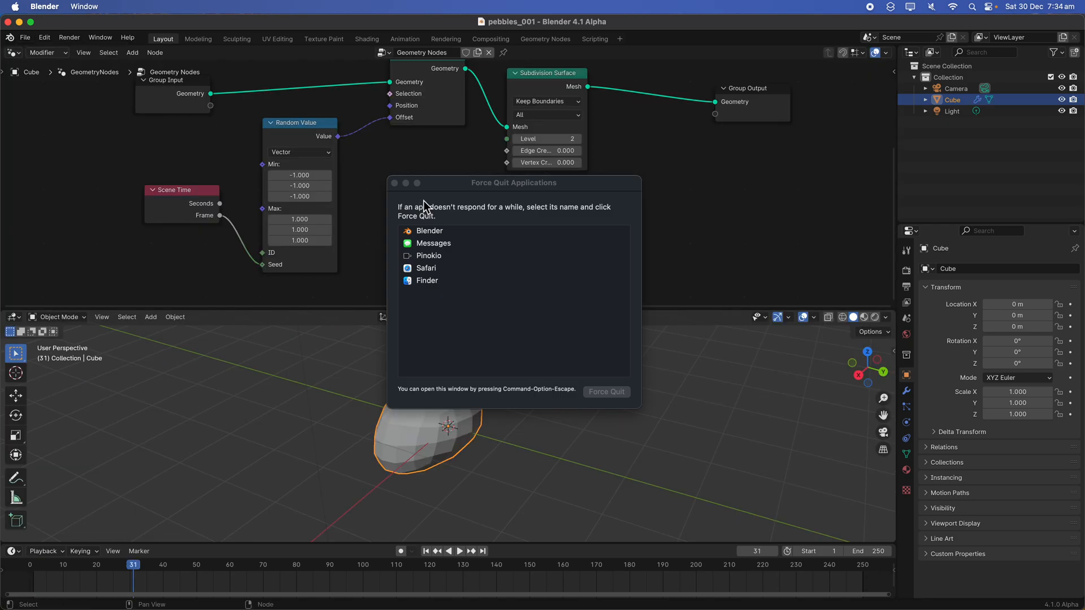
Save the project as pebbles_002.blend, then look through the File > Export options.
click(25, 37)
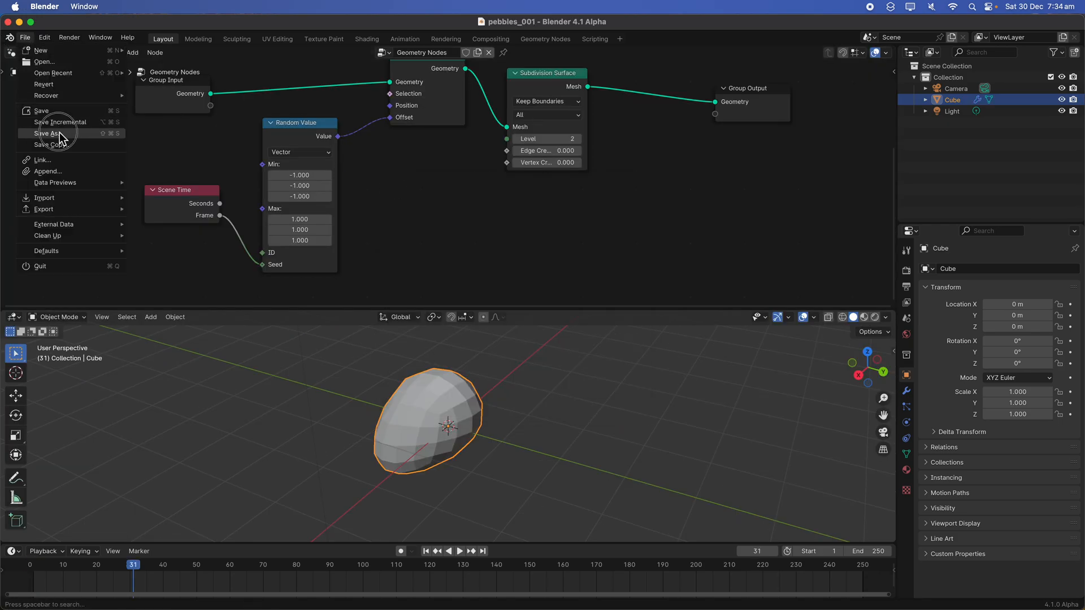
click(47, 133)
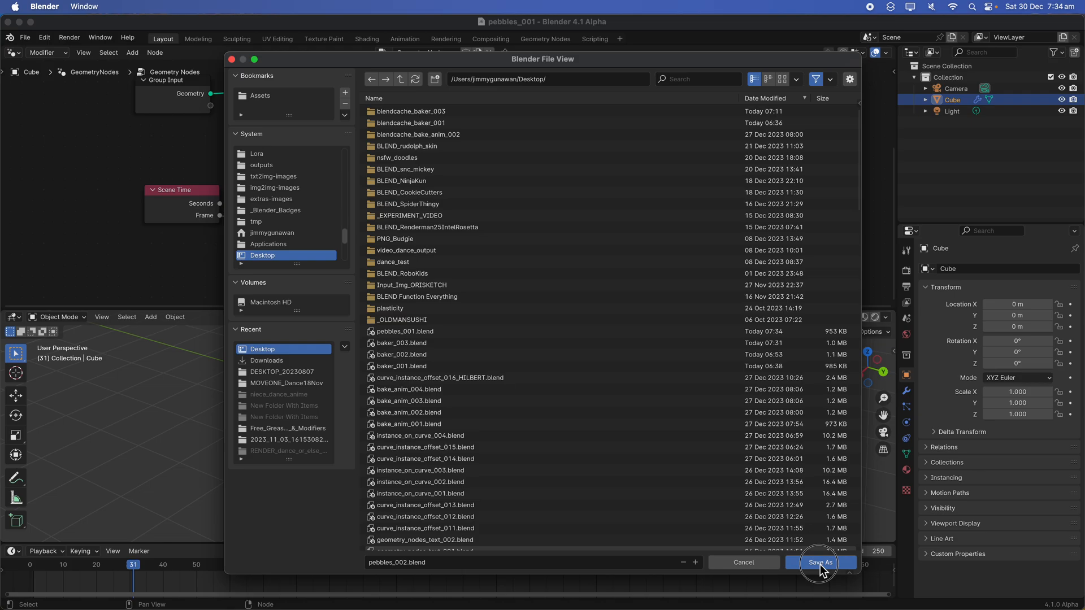
click(819, 562)
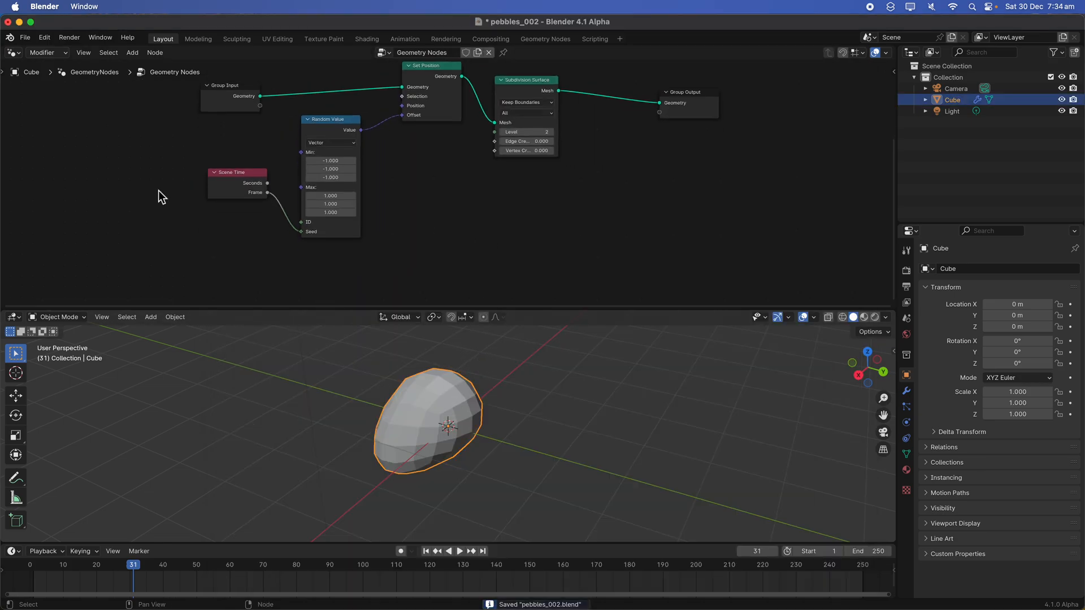
click(25, 37)
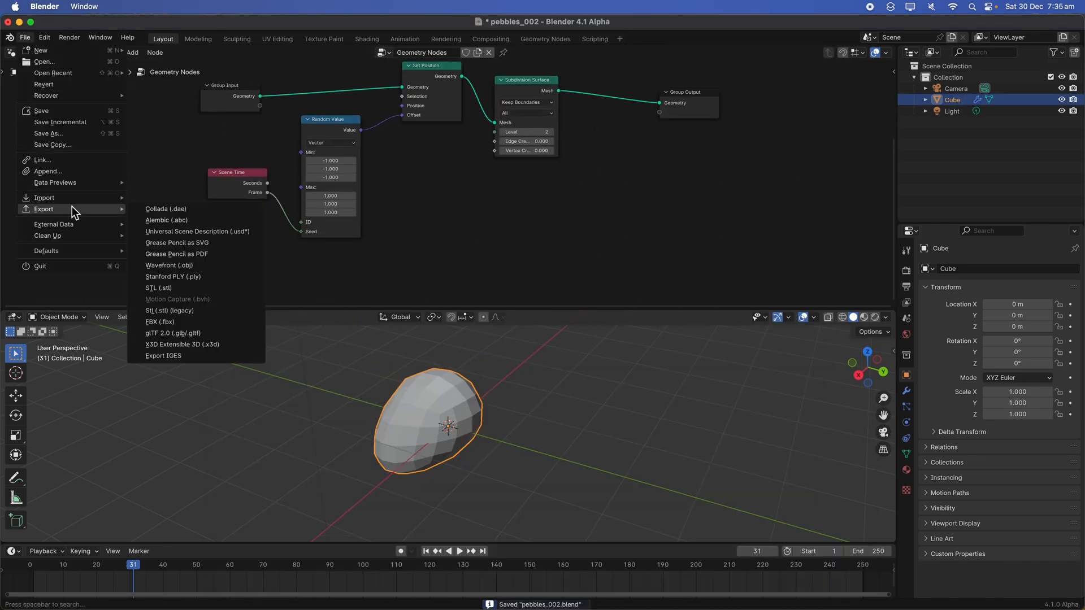
mouse_move(167, 220)
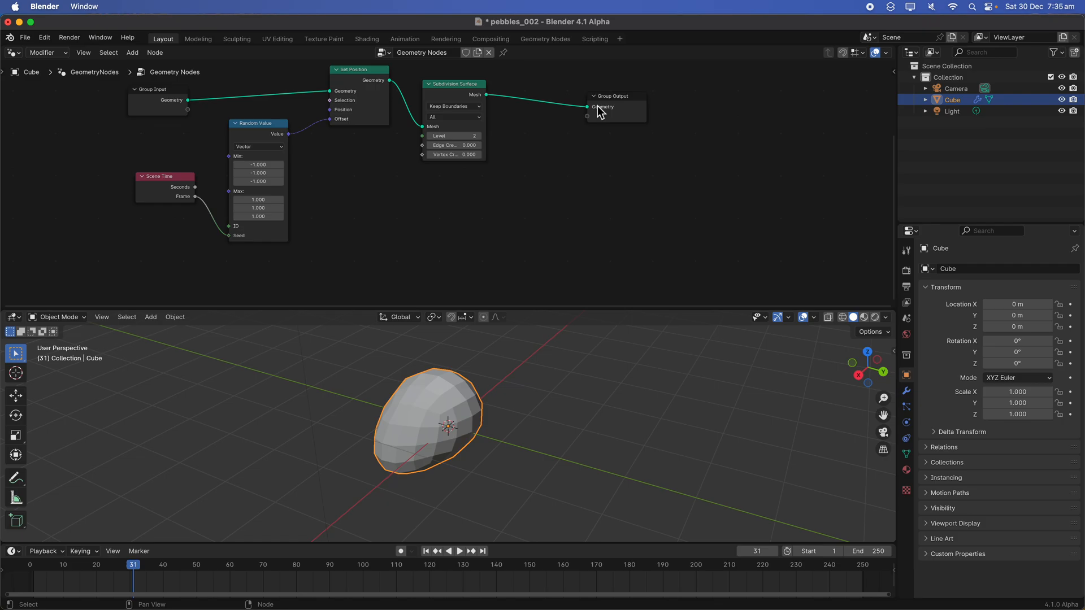
Add an Animation Bake node, bake and scrub the frames, then add a fresh Bake node.
text(bak)
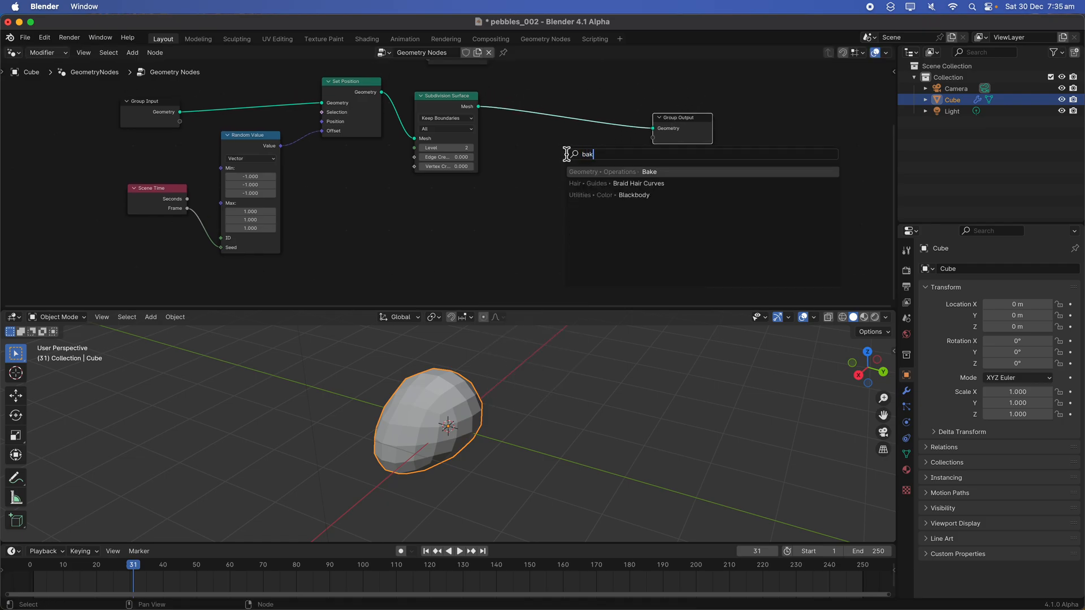
click(649, 172)
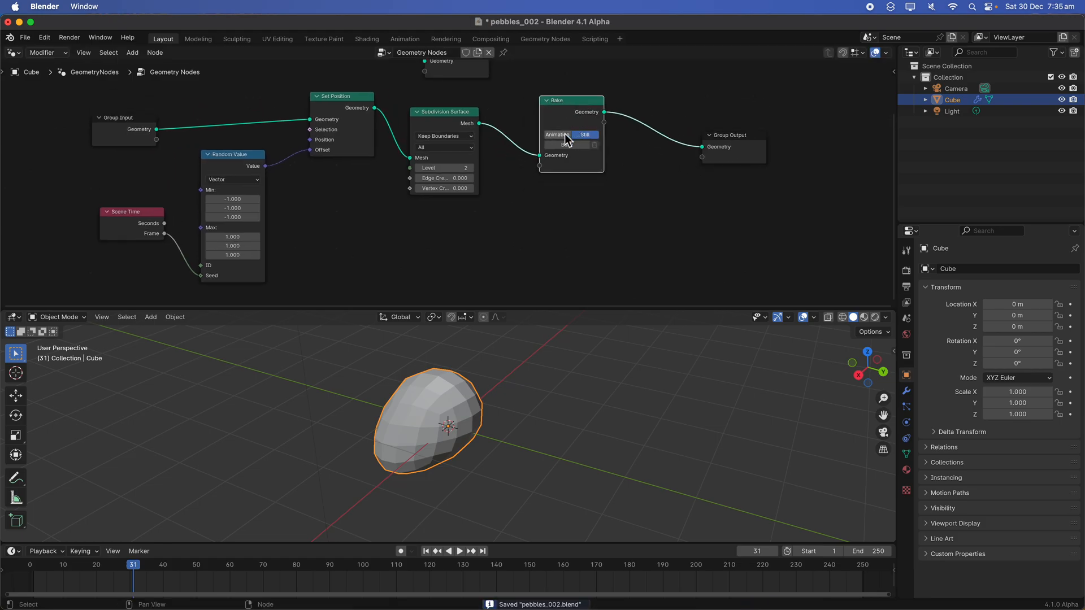
click(557, 135)
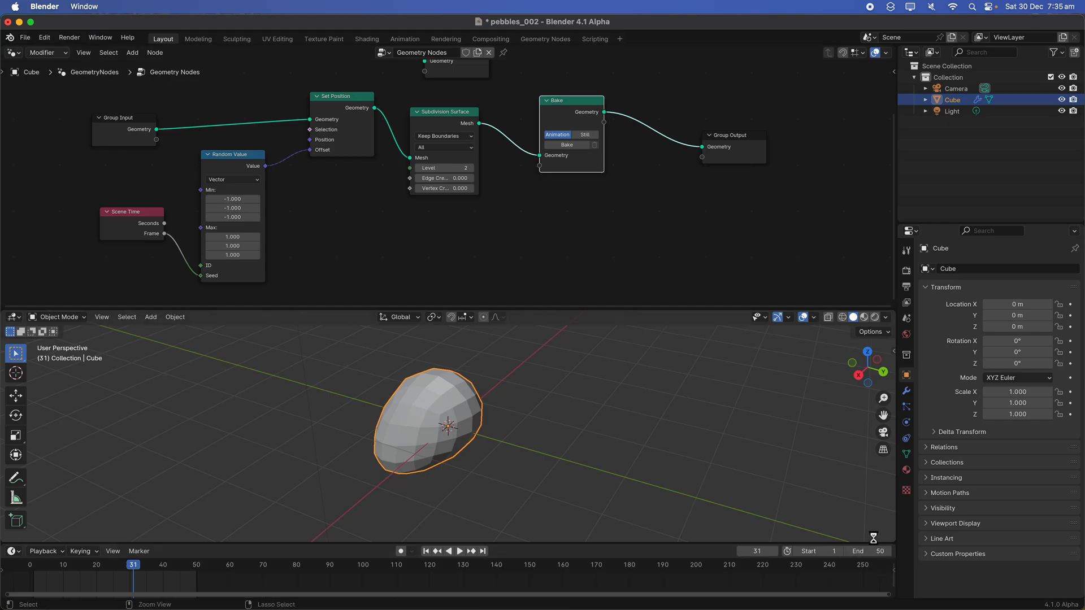
click(566, 144)
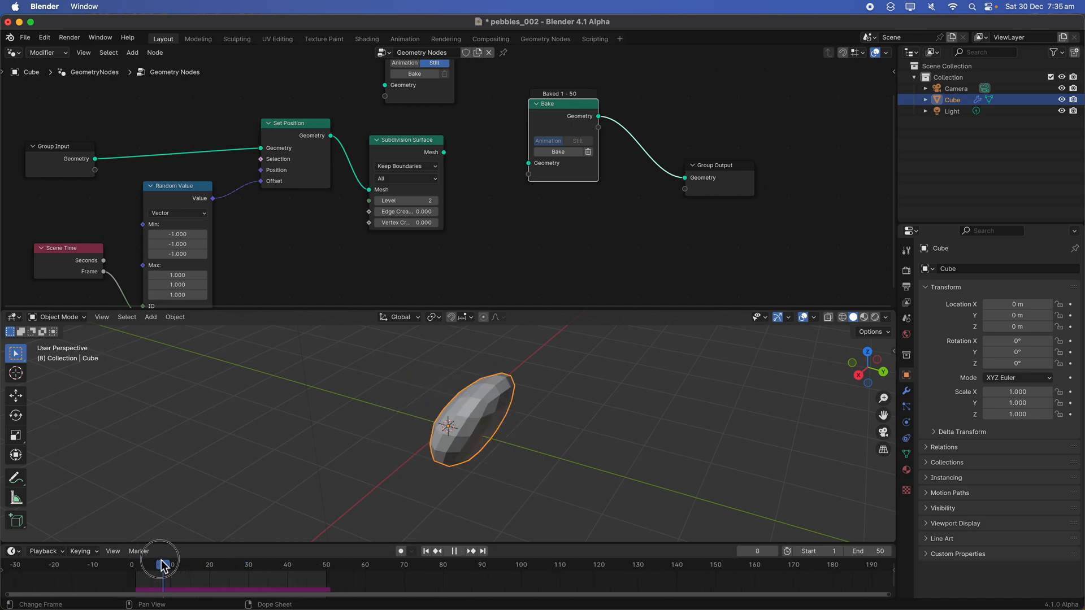
drag(161, 561, 185, 560)
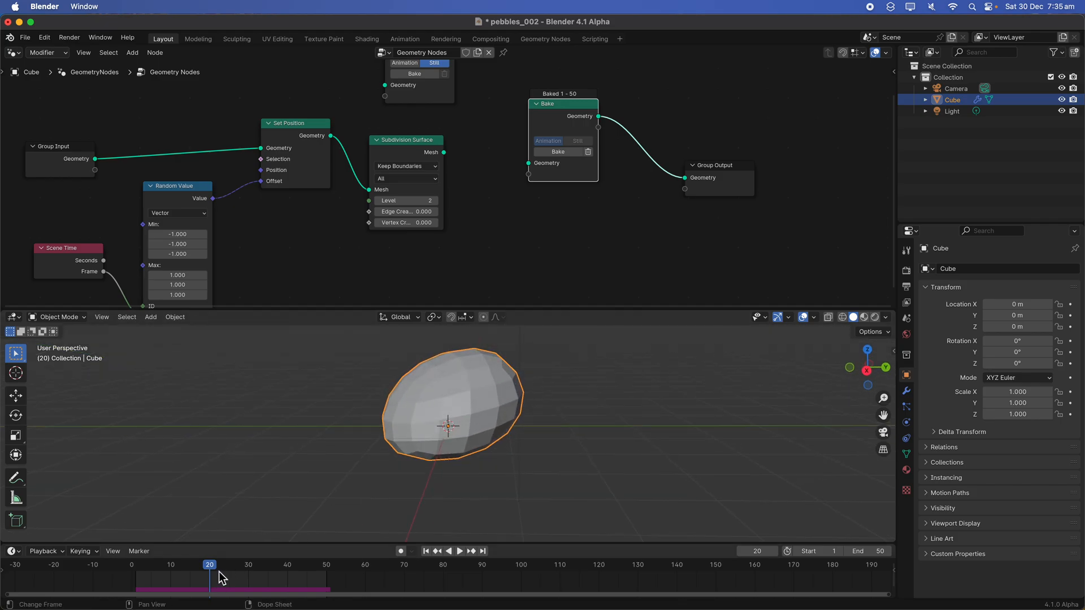
drag(209, 565, 198, 564)
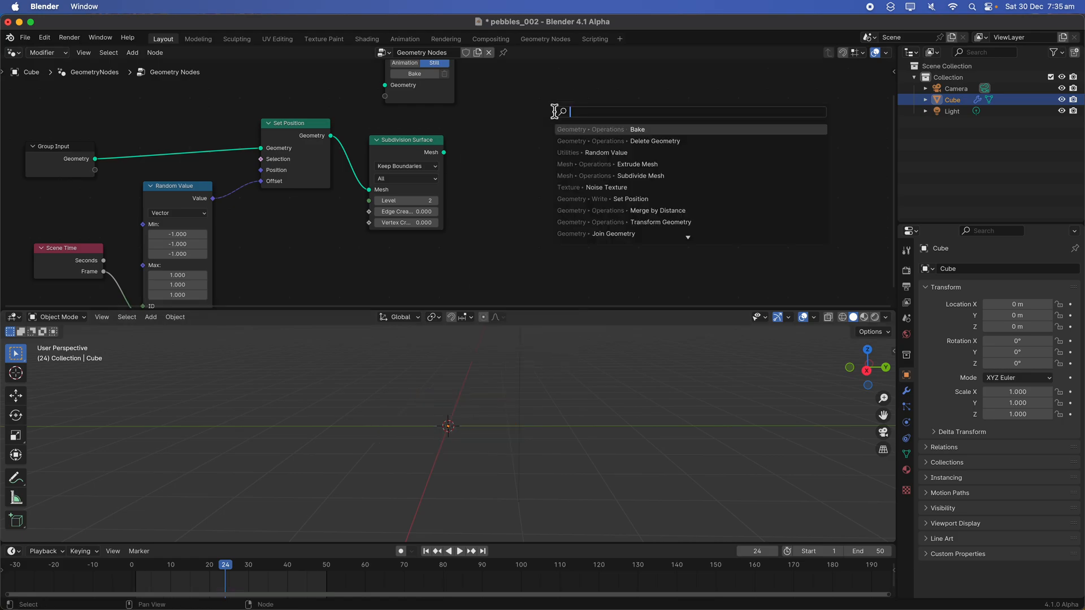
text(bake)
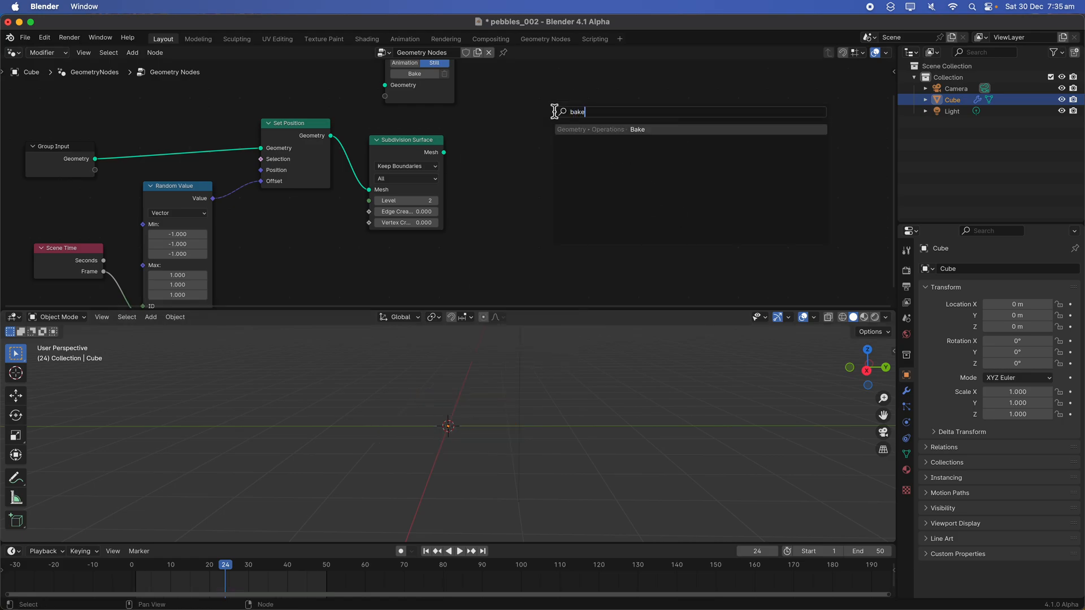
click(636, 129)
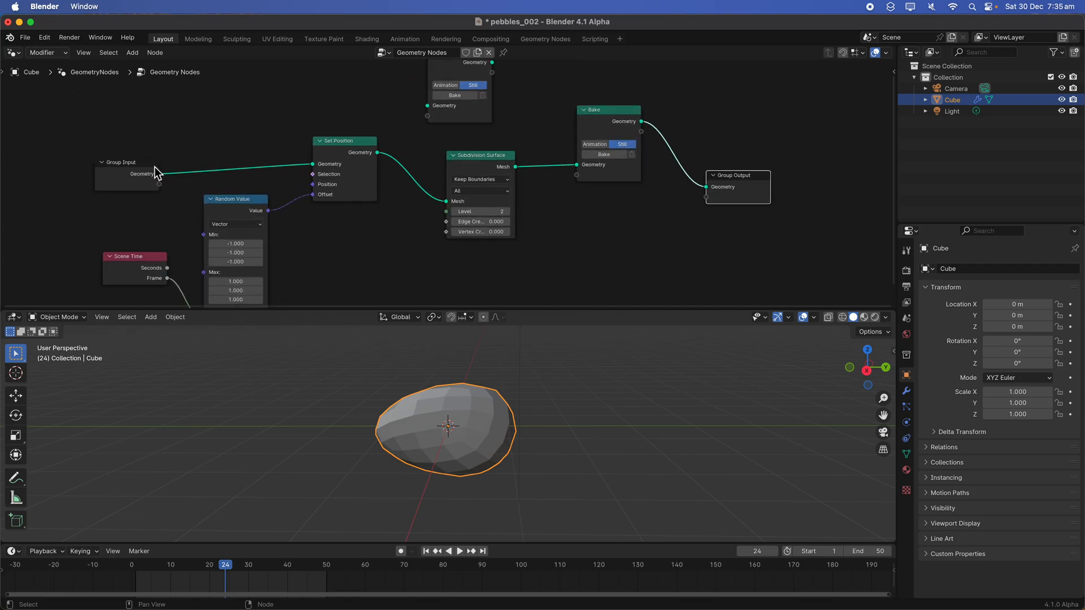
drag(125, 173, 209, 129)
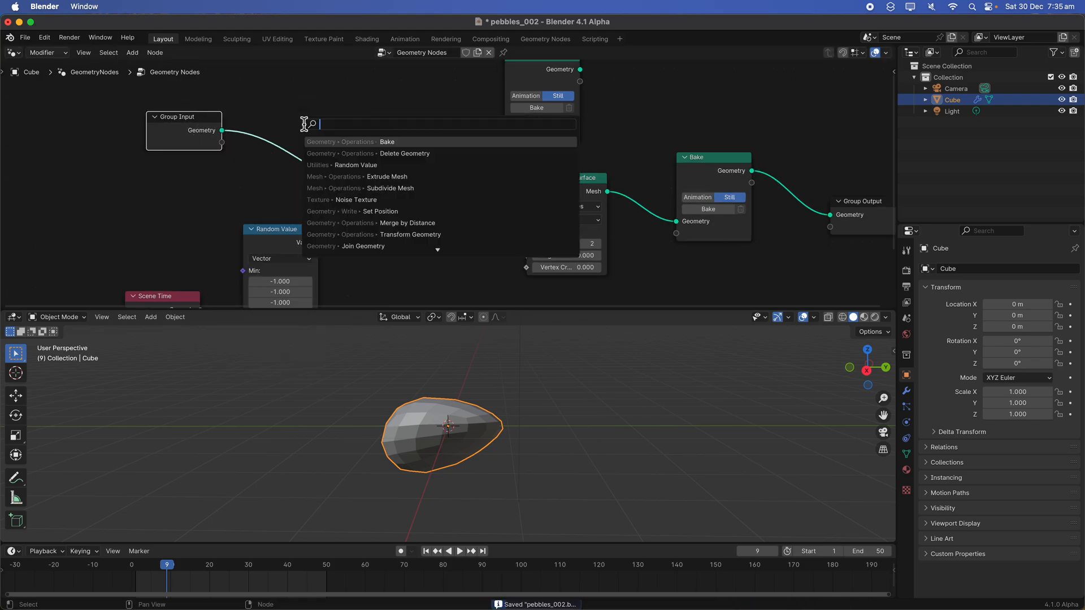
text(geometry)
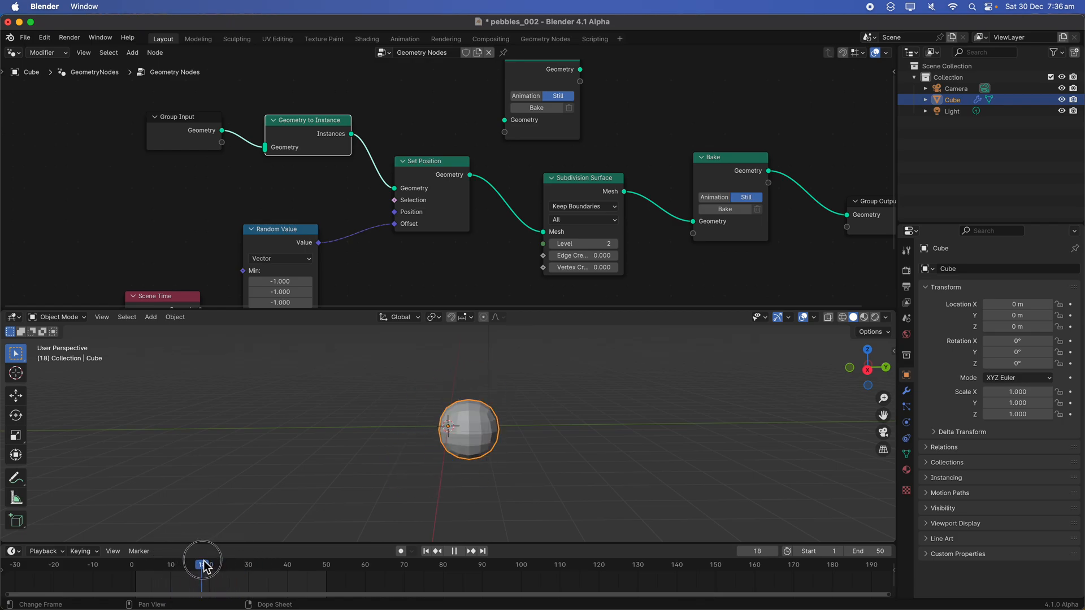
drag(202, 559, 262, 559)
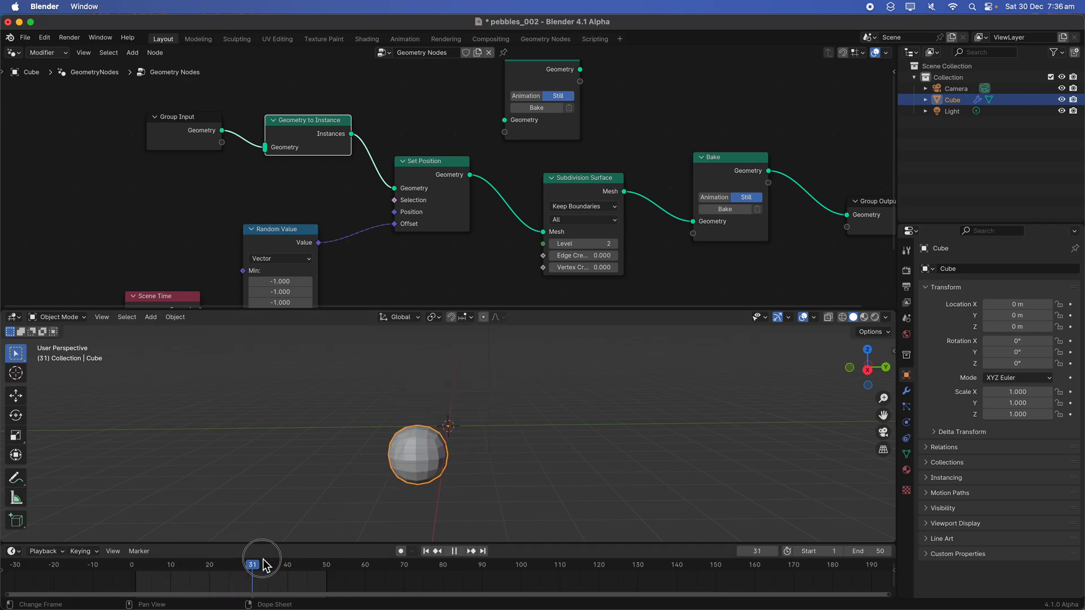
click(252, 564)
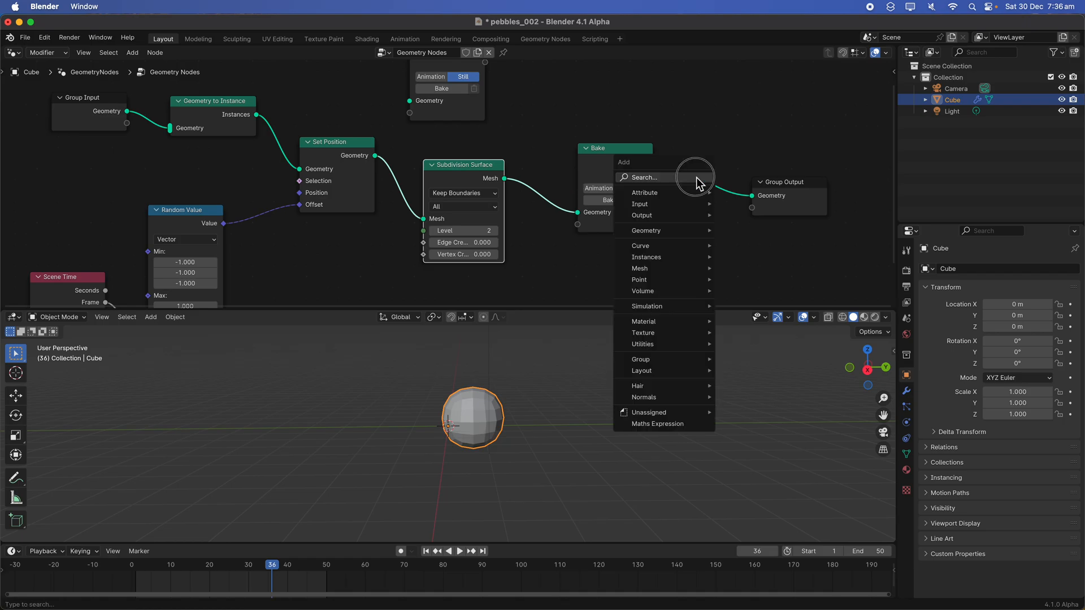
text(rea)
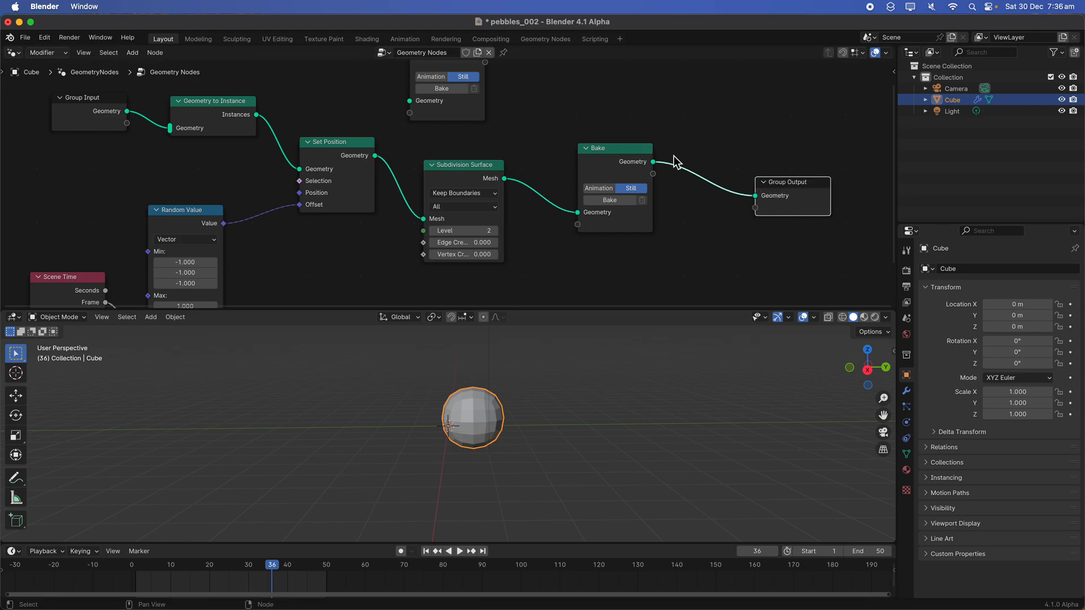
mouse_move(315, 147)
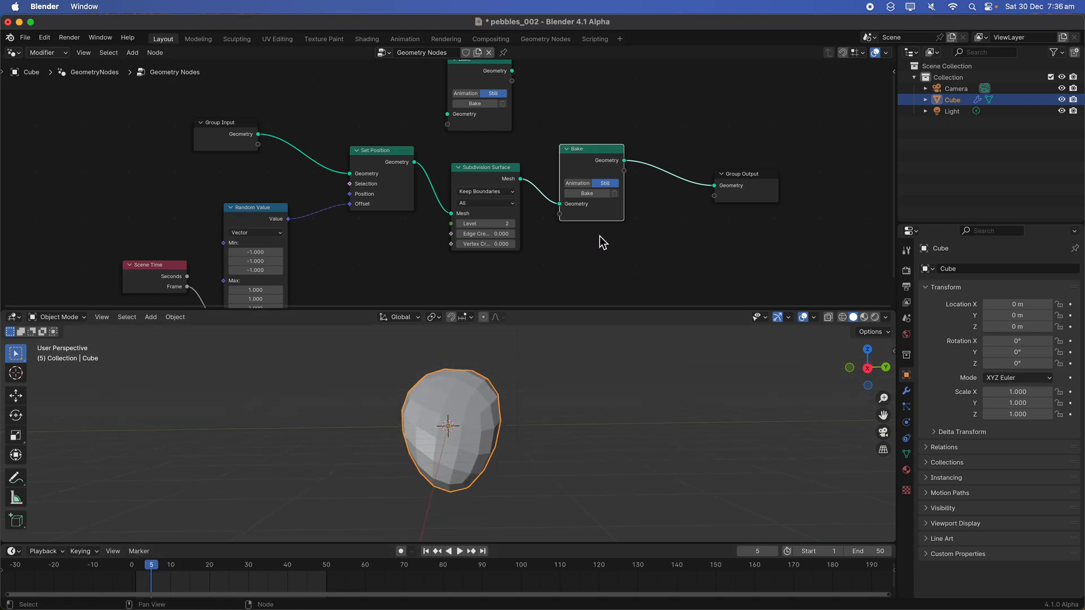
Bake the pebble shape at frame 5, route it onward, and reposition Set Position.
click(587, 193)
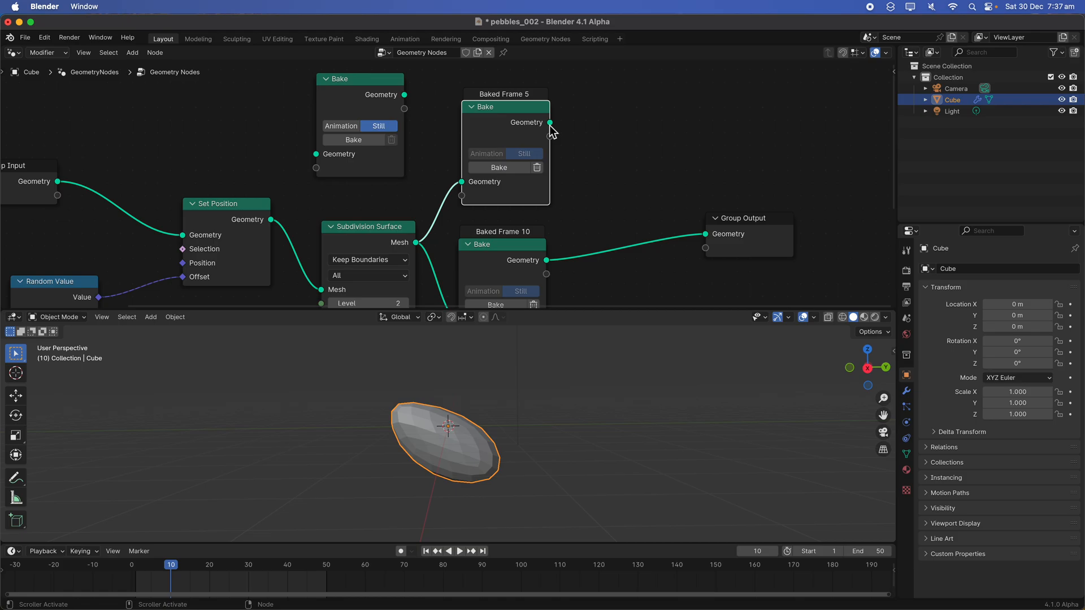
drag(549, 122, 656, 214)
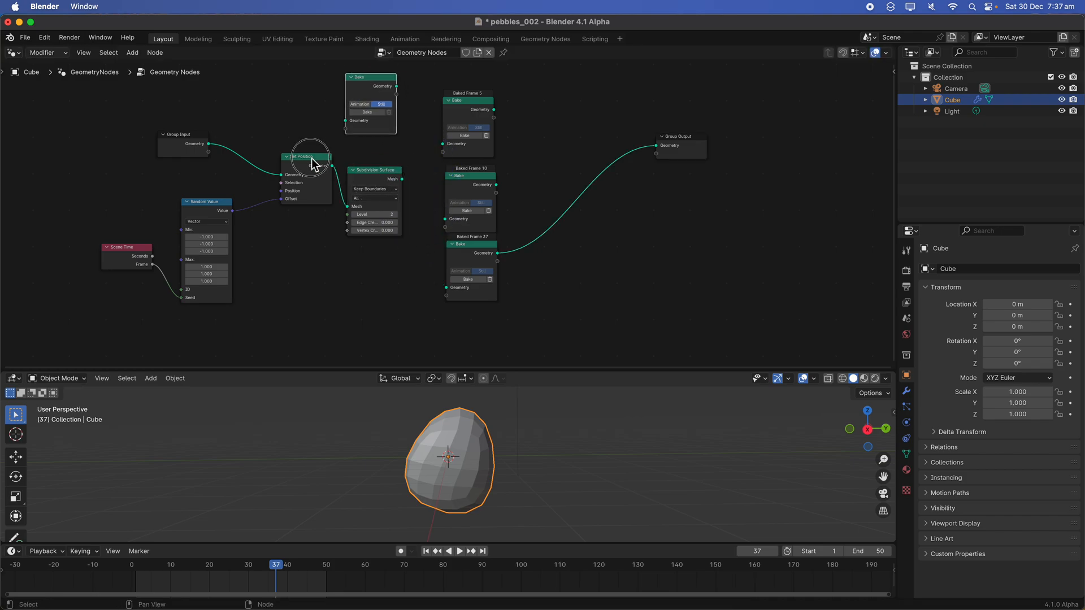
drag(308, 155, 283, 145)
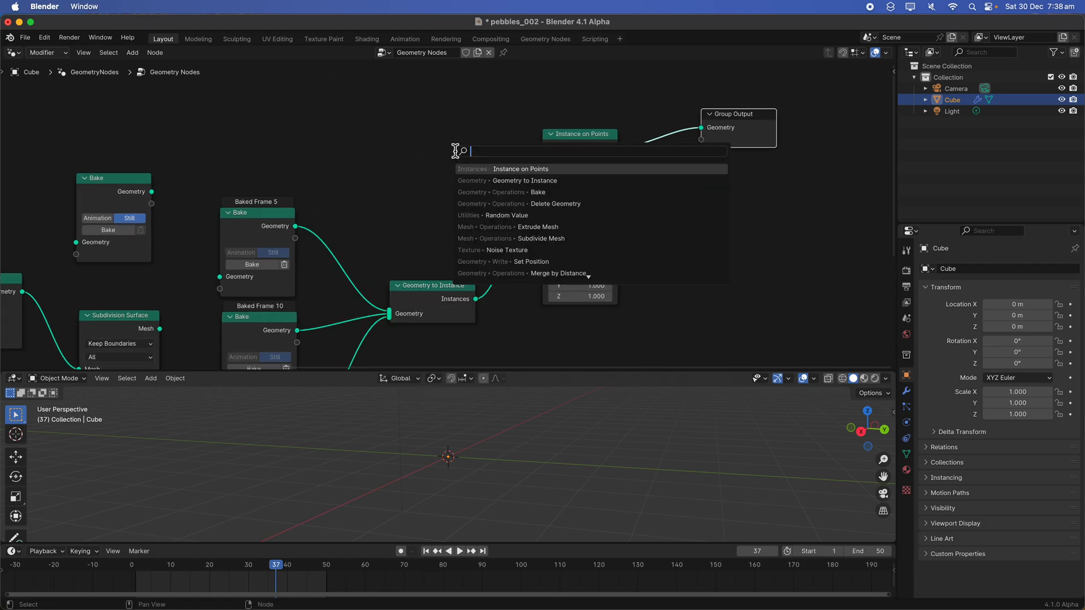
Widen the grid's Y size and add Set Shade Smooth before Instance on Points.
text(g)
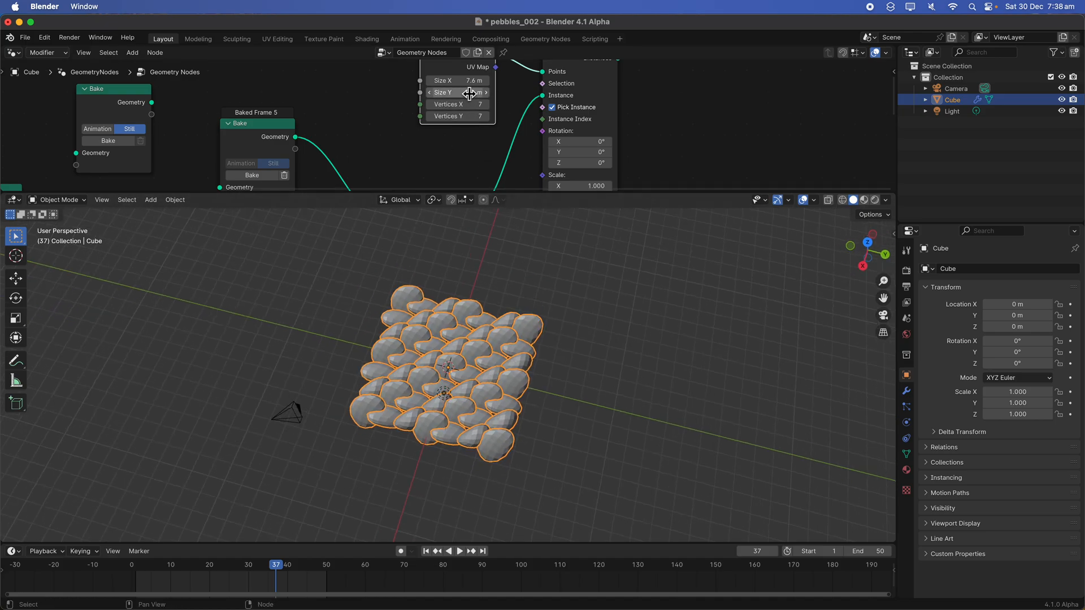
drag(456, 80, 498, 81)
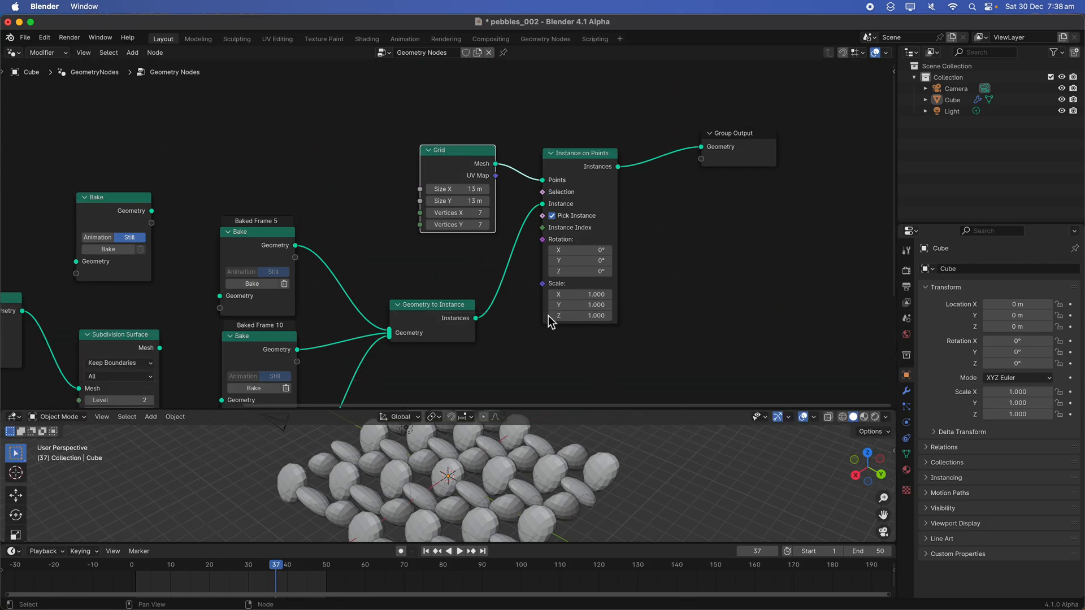
text(smo)
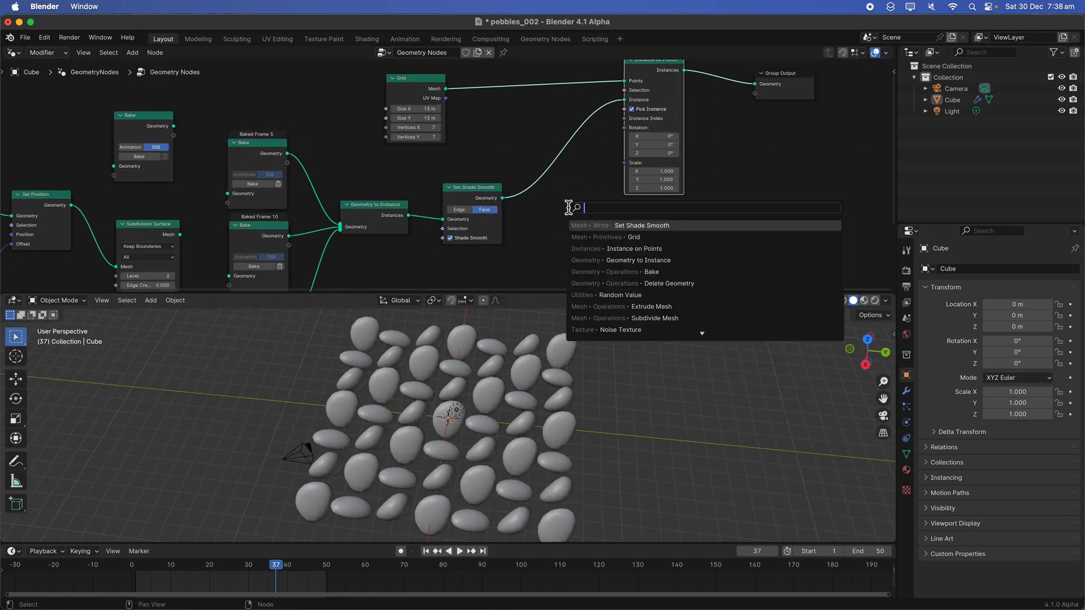
Search for and add a Random Value node to vary each point's pebble shape.
text(random)
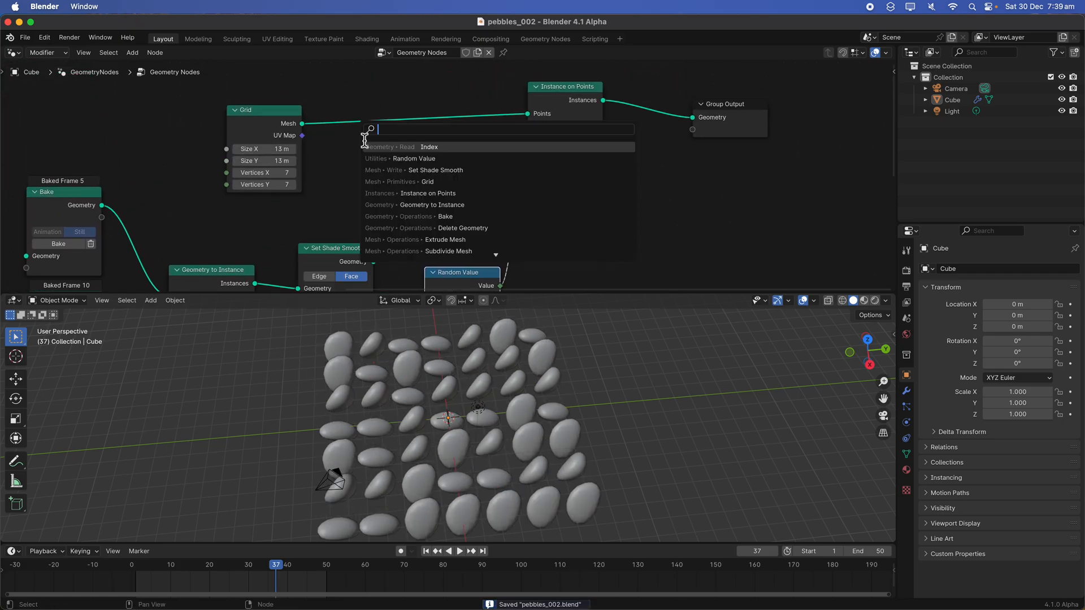
Add Distribute Points on Faces after the Grid in Poisson Disk mode with a lower maximum density.
text(distr)
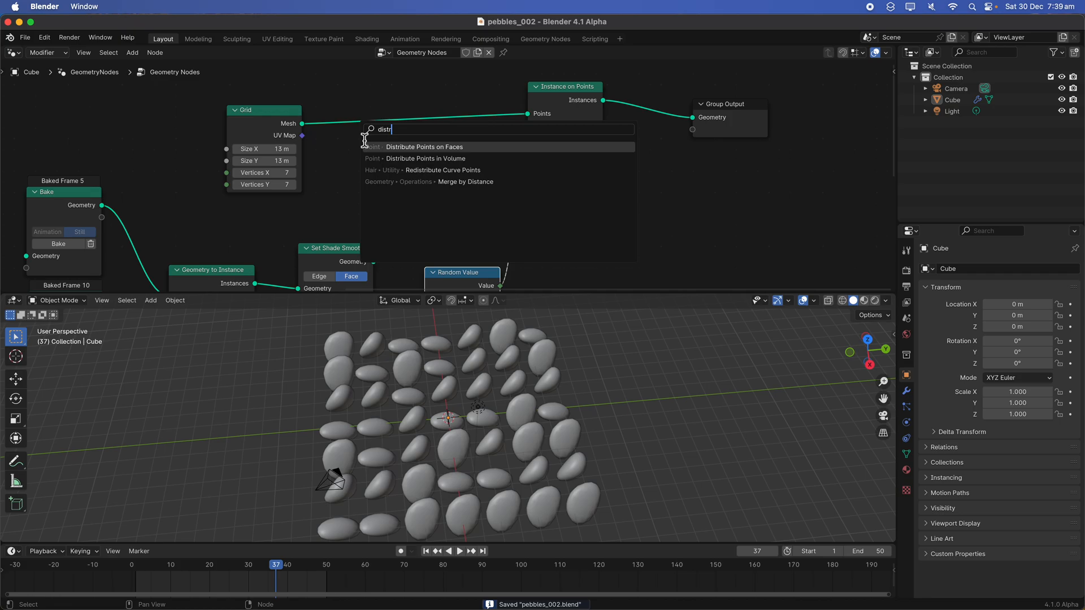
click(424, 147)
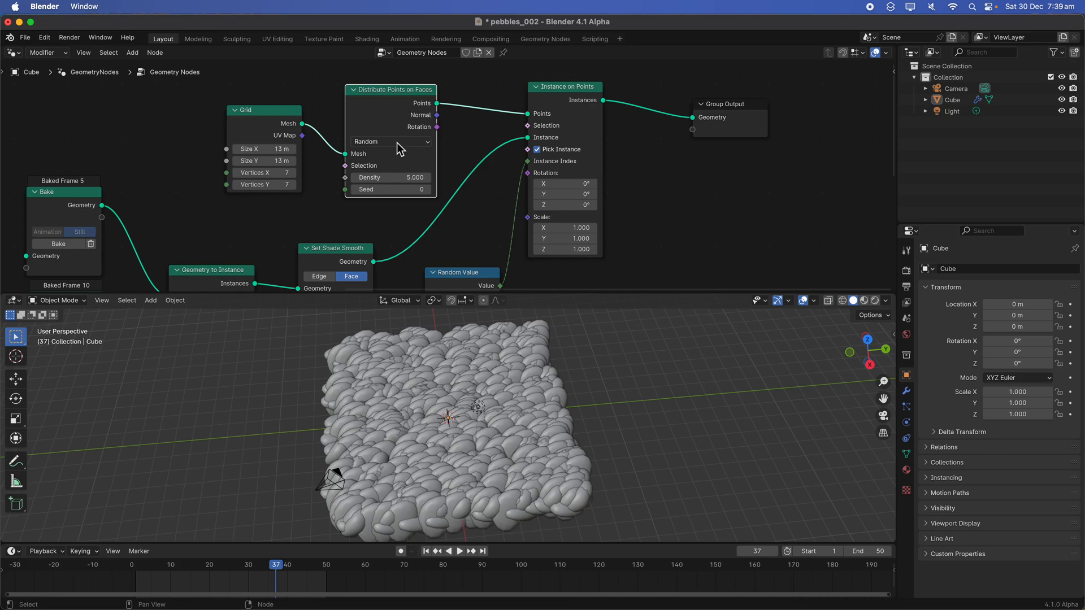
click(390, 141)
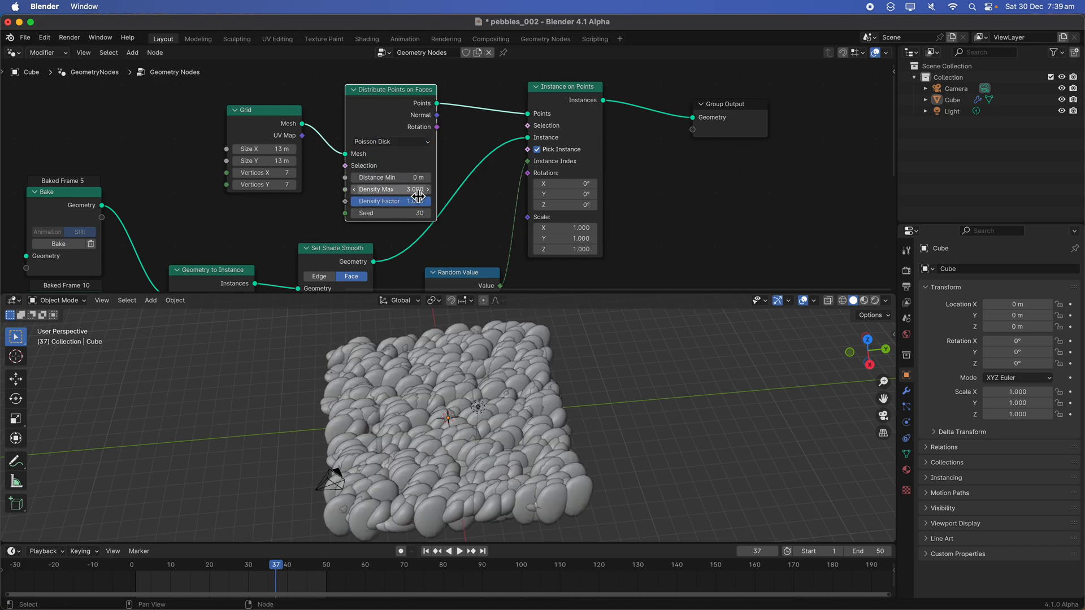
drag(415, 201, 391, 201)
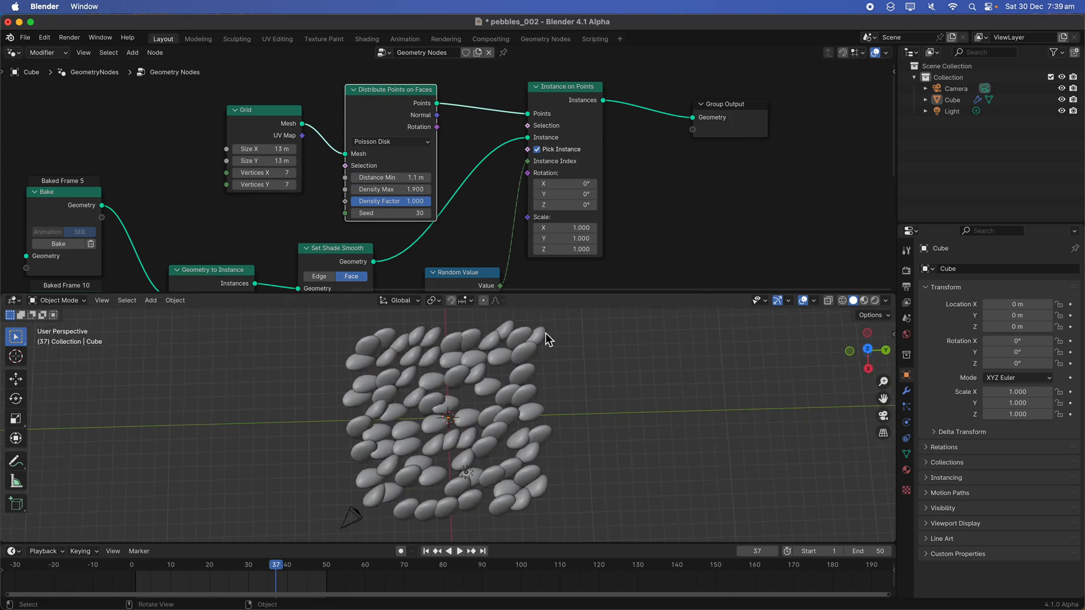
drag(391, 200, 360, 200)
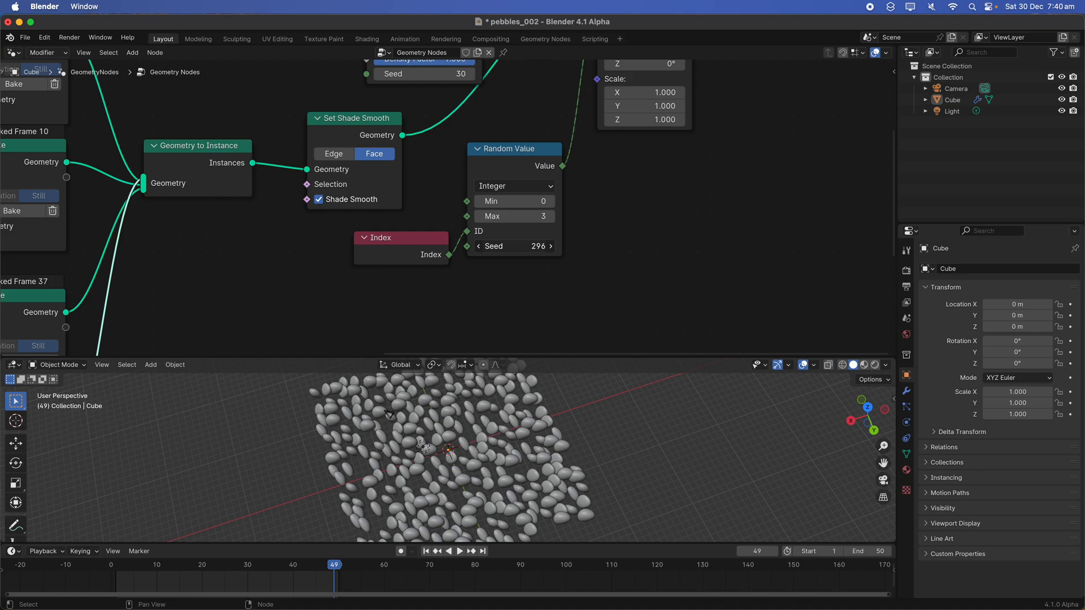
drag(514, 245, 532, 245)
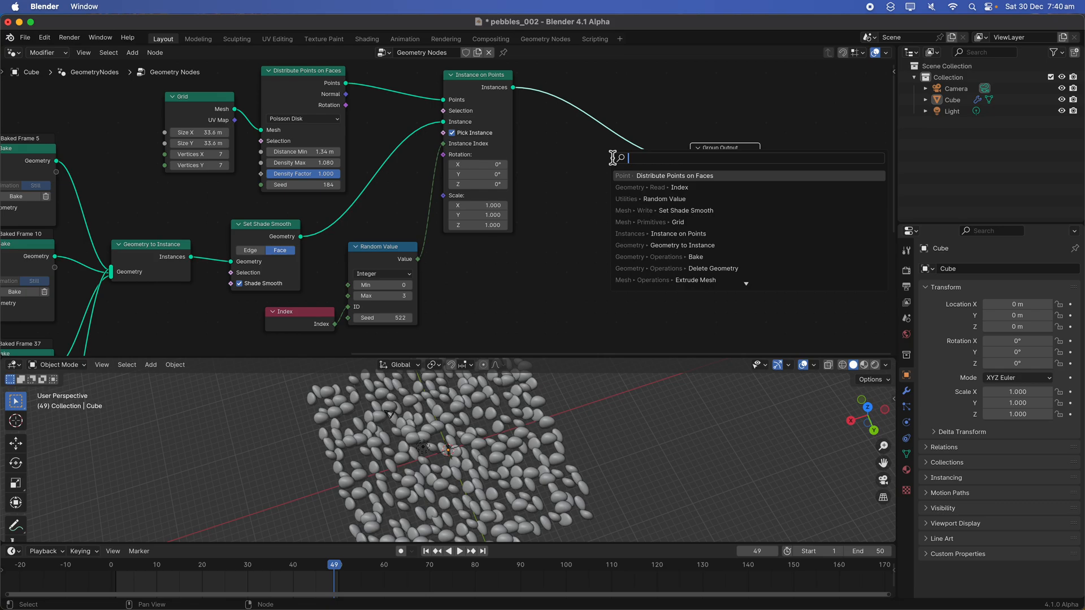
Add Rotate, Translate and Scale Instances nodes after Instance on Points.
text(set ro)
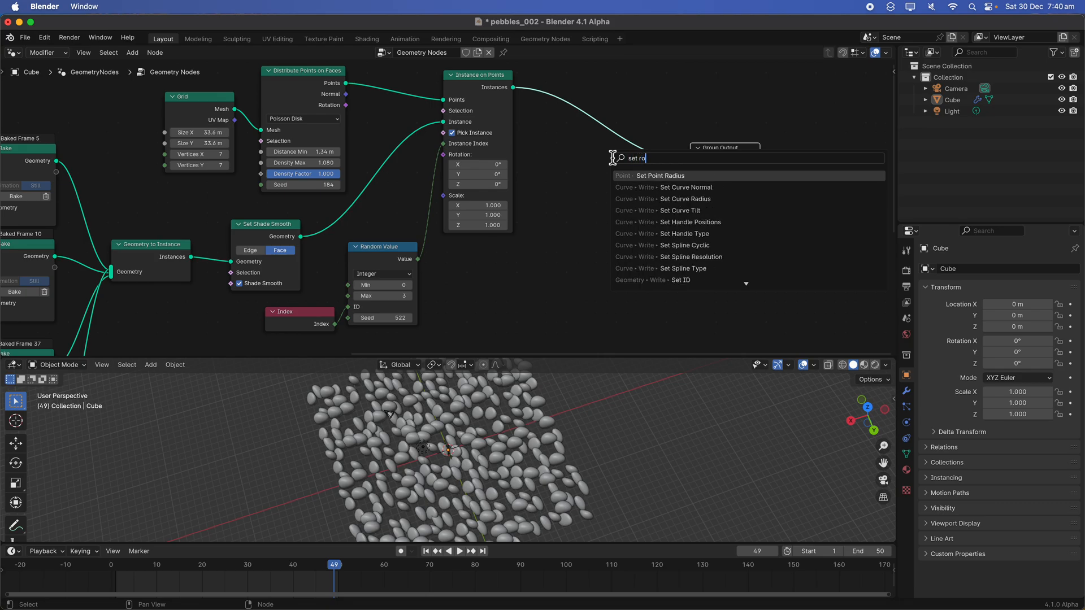
text(instance)
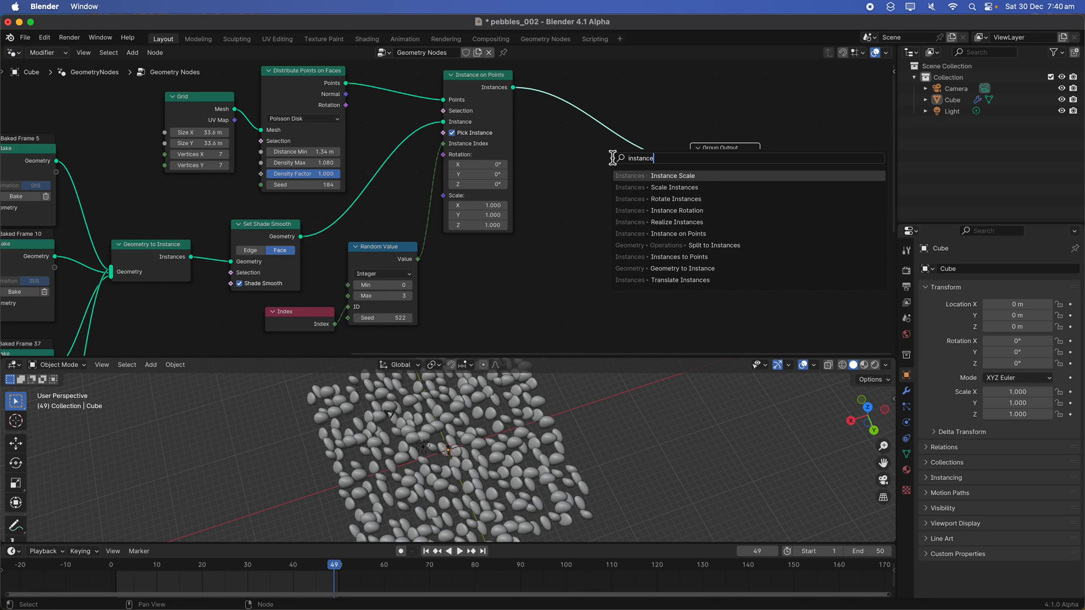
click(660, 210)
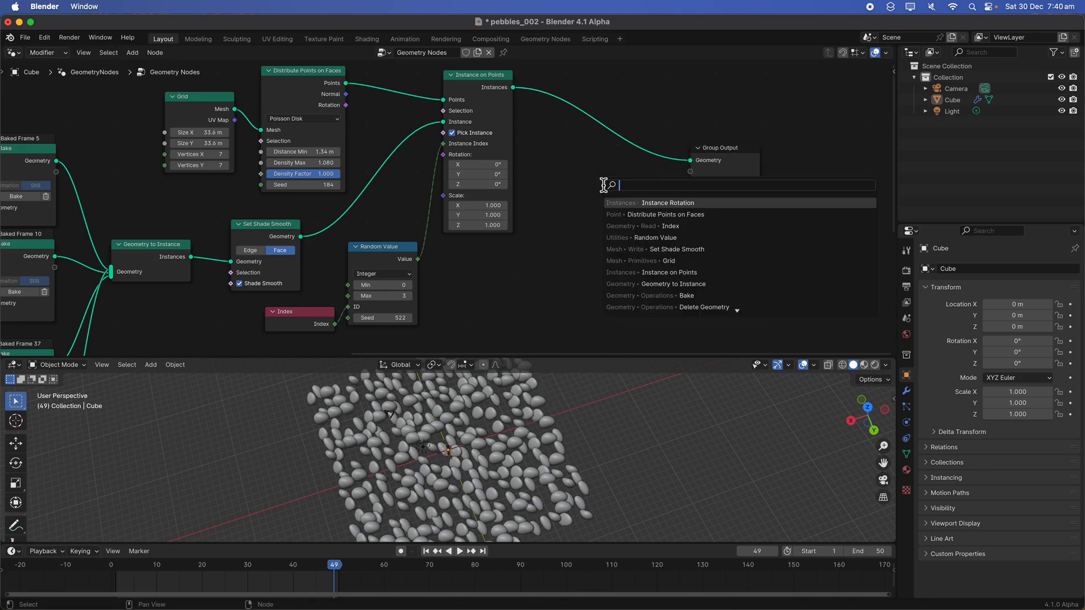
click(666, 203)
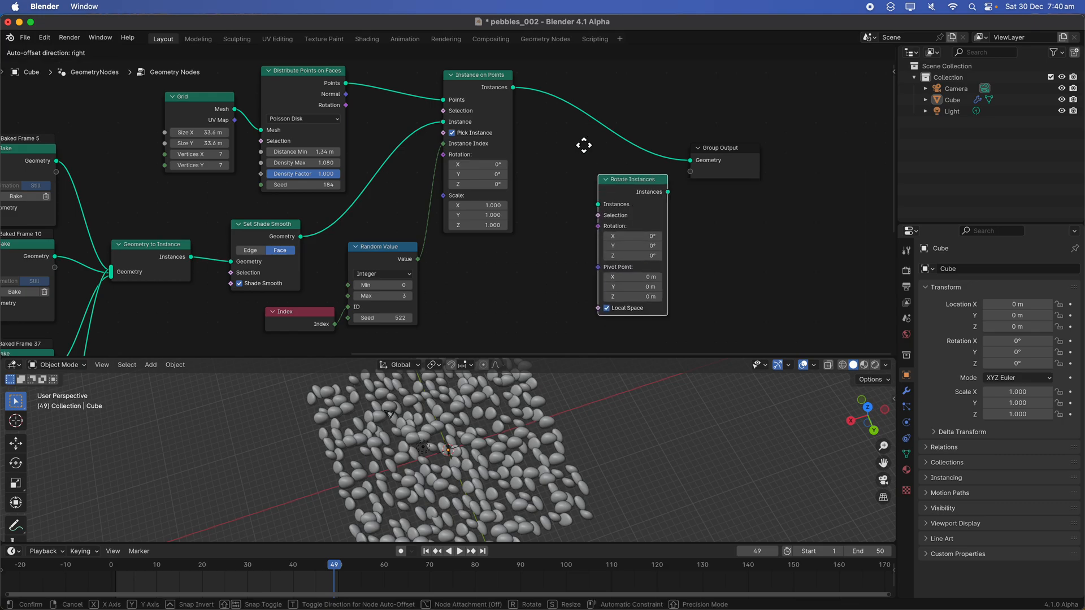
text(tran)
text(s)
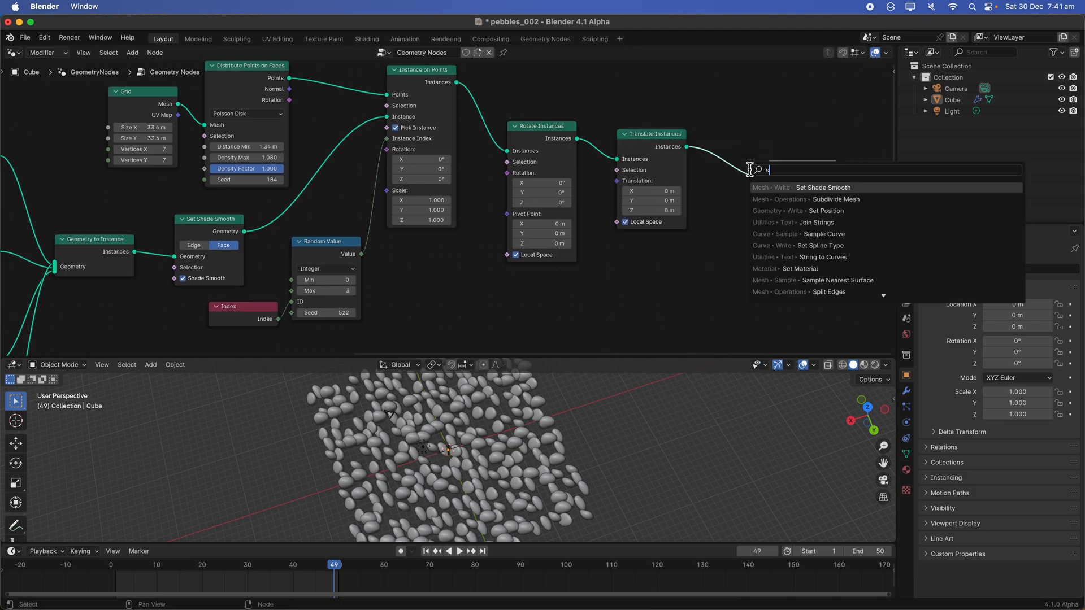
text(cale)
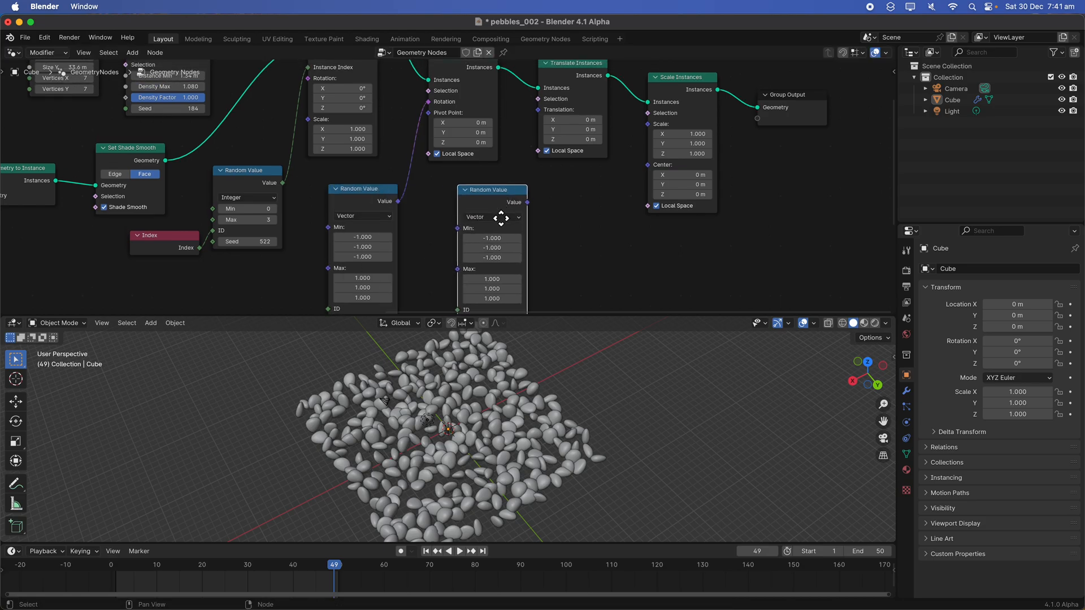
Add a Noise Texture node to the node tree.
text(noise)
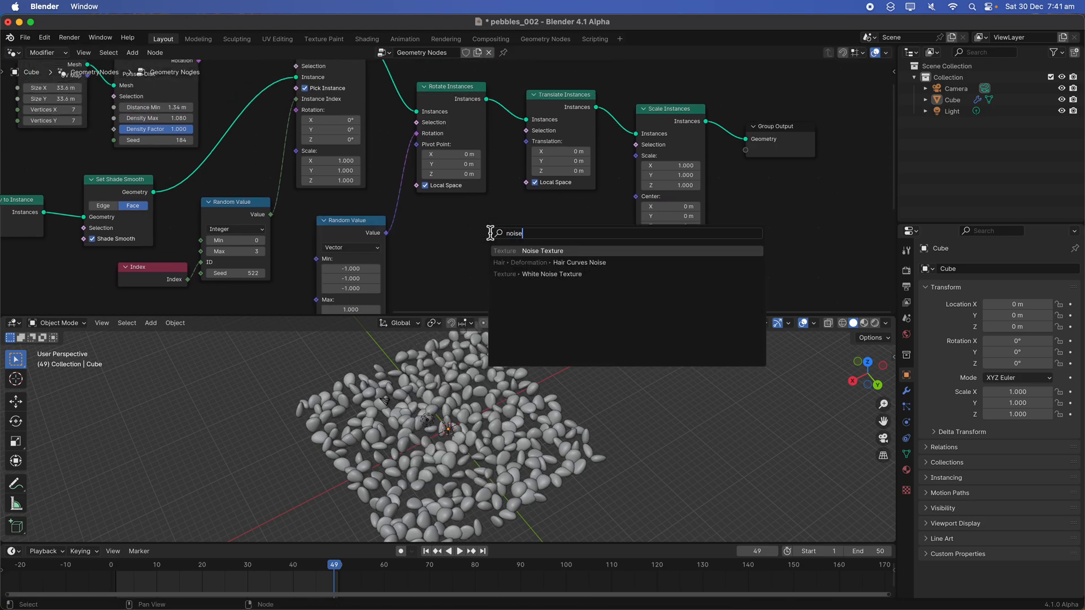
click(543, 250)
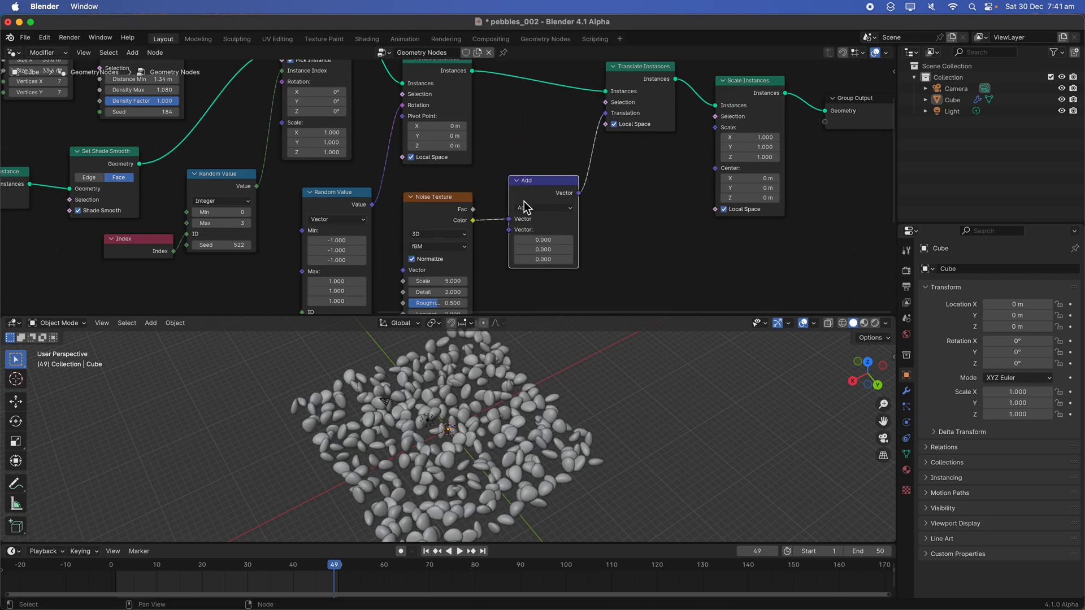
Set one Vector Math node to Subtract and a second Vector Math node to Multiply.
click(543, 208)
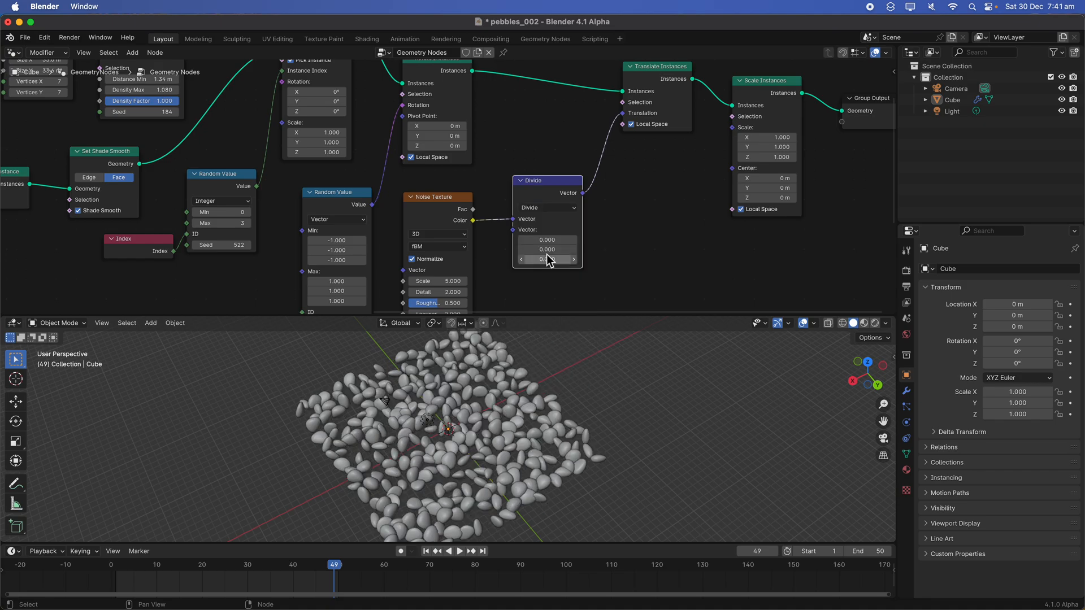
click(545, 207)
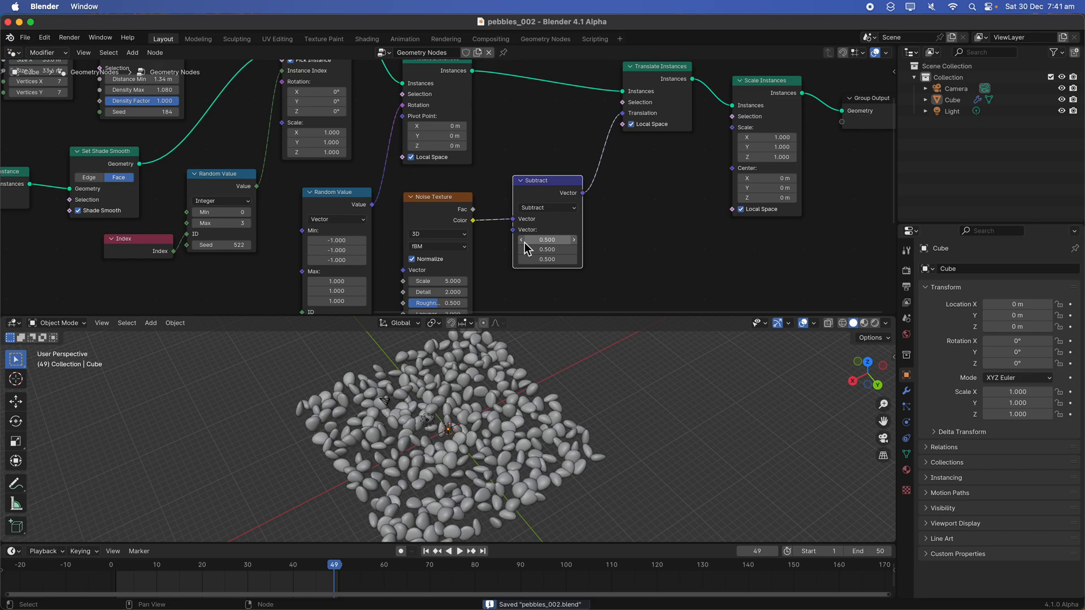
text(vec)
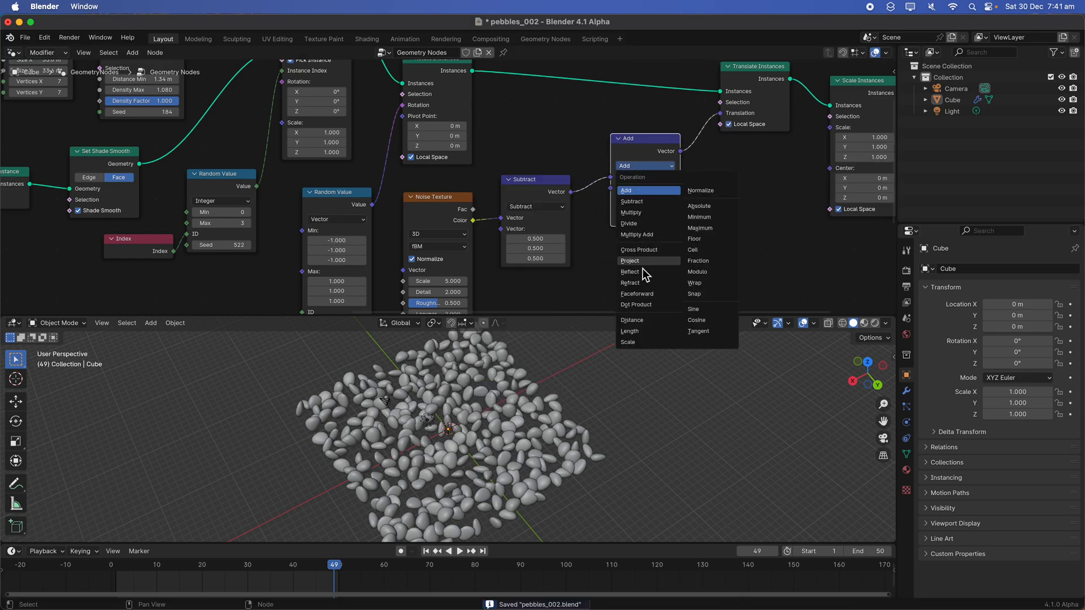
mouse_move(627, 342)
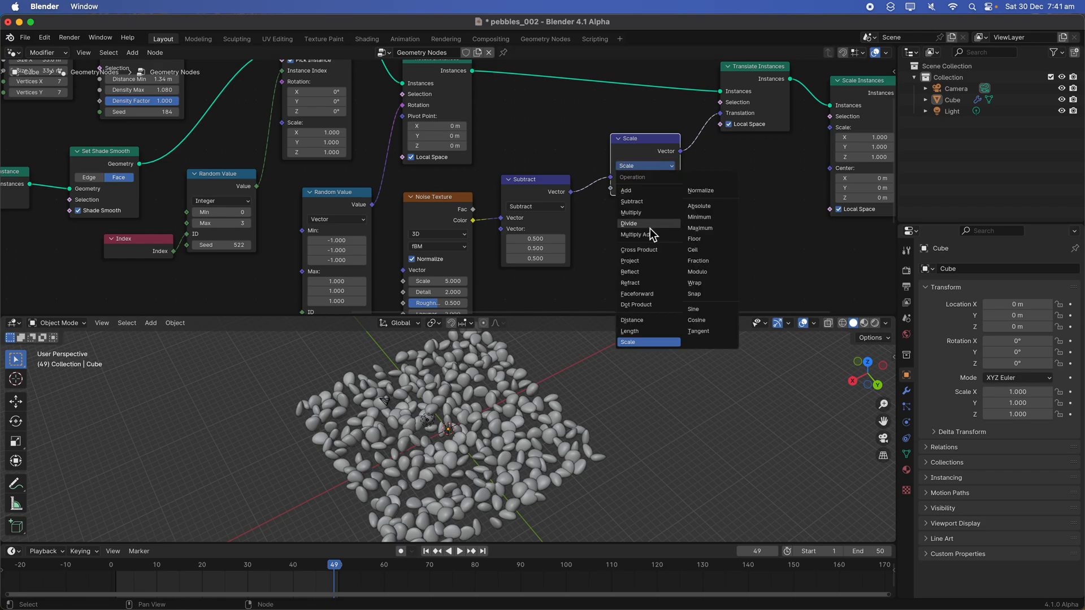
click(629, 213)
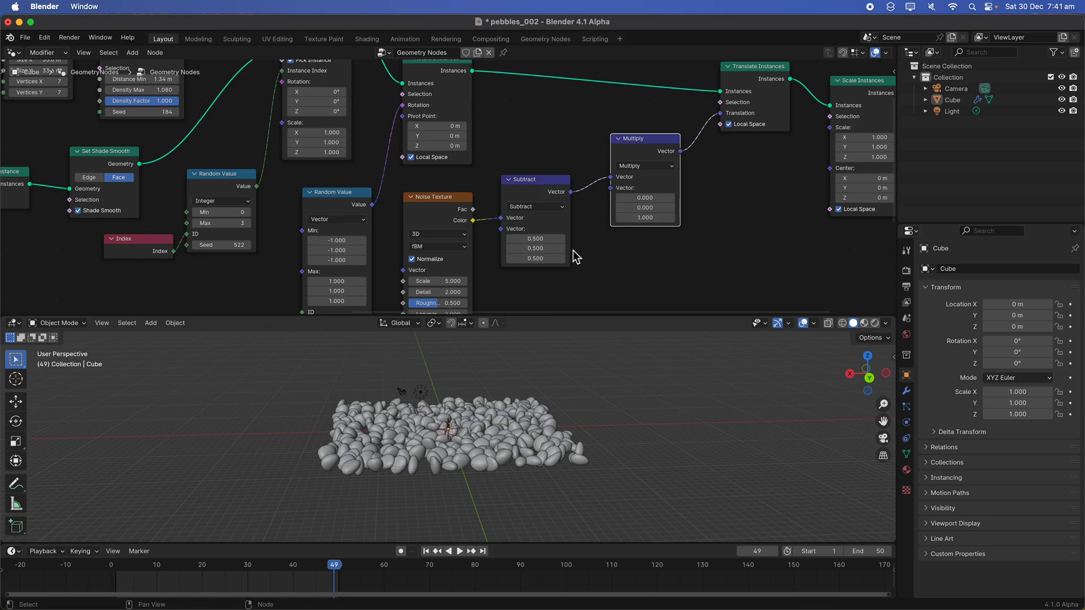
Make the Noise Texture 4D with W at 55.3 and adjust the vertical offset strength.
click(436, 234)
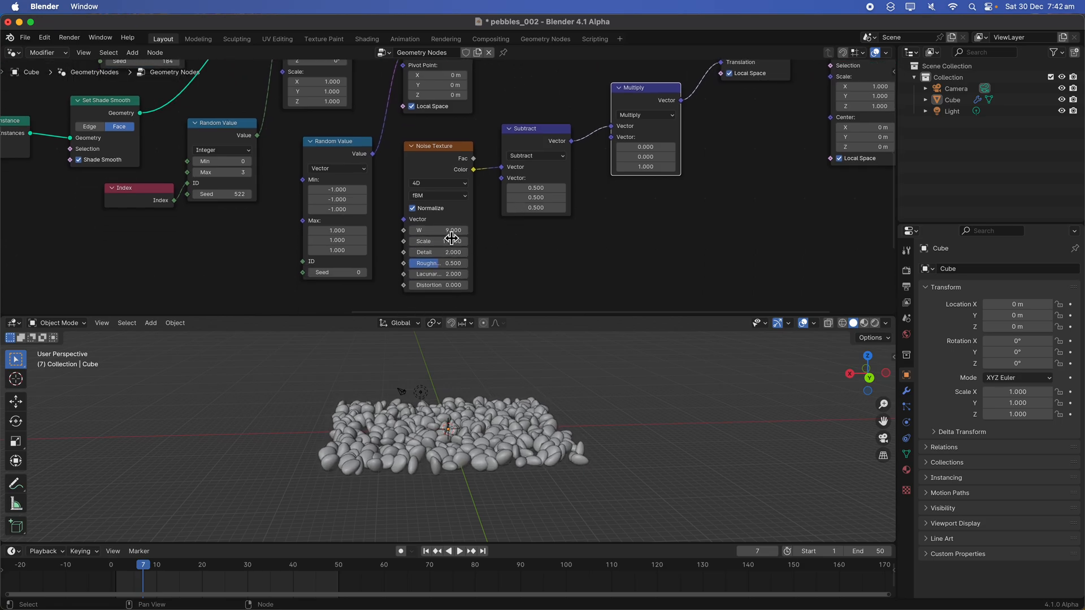
drag(422, 240, 457, 241)
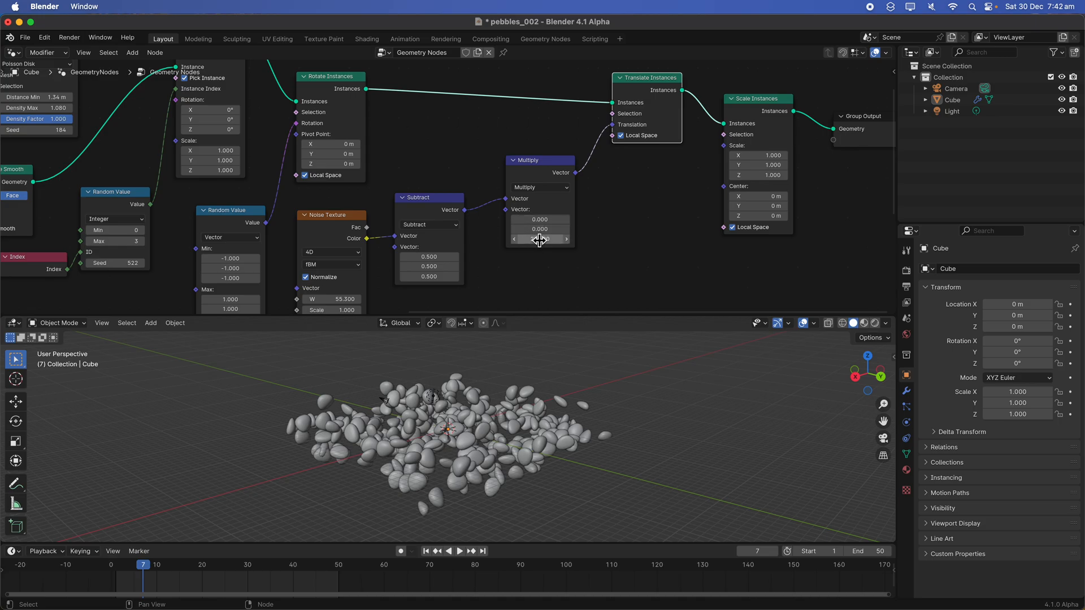
click(539, 239)
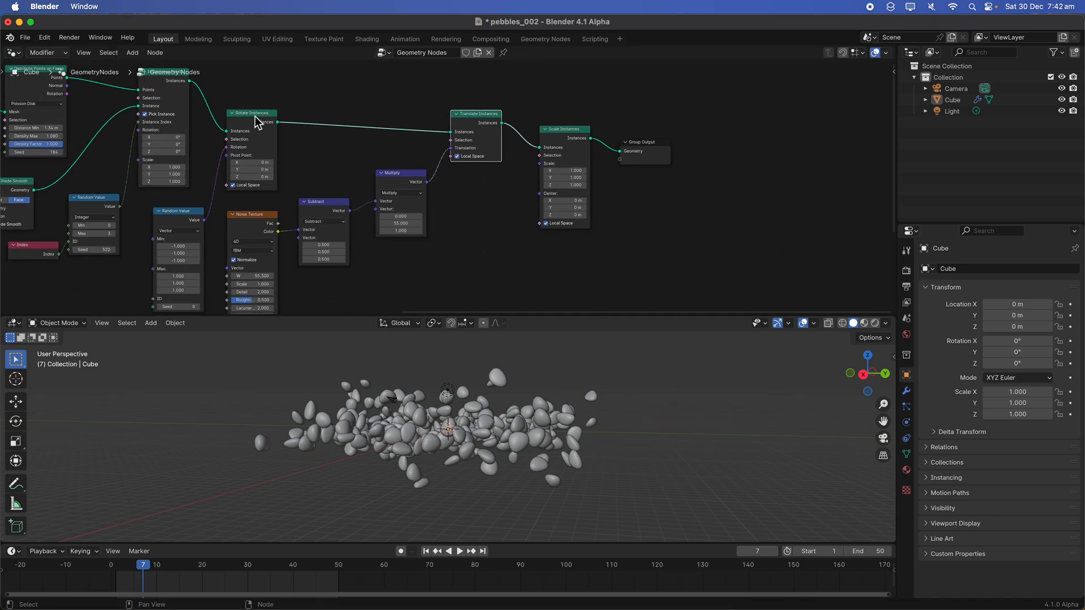
Set the random pebble scale range to 0.52–1.72 and save pebbles_002.blend.
drag(251, 113, 537, 104)
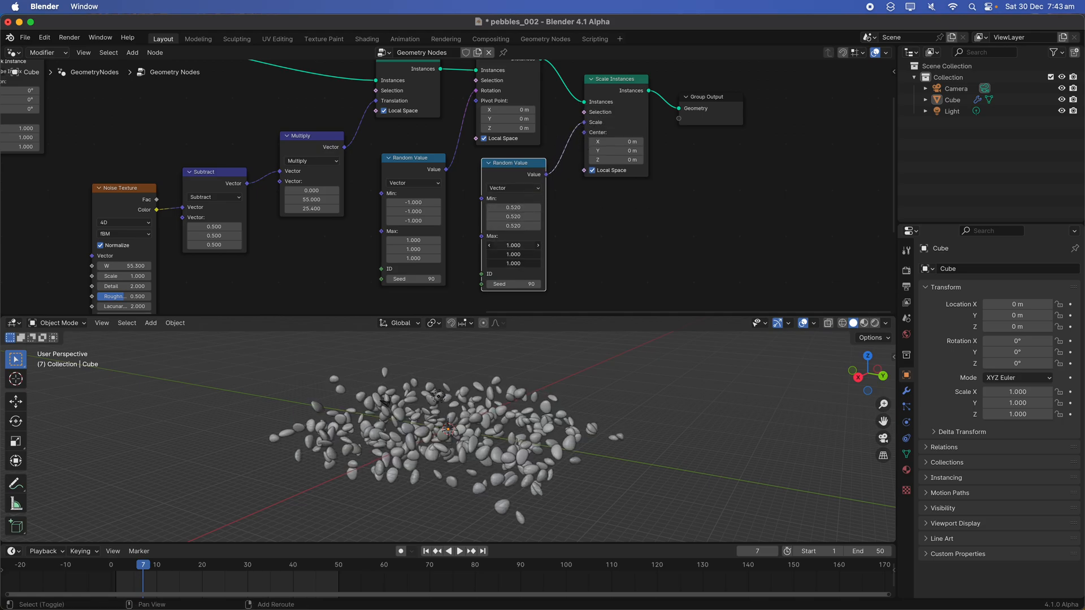
click(460, 551)
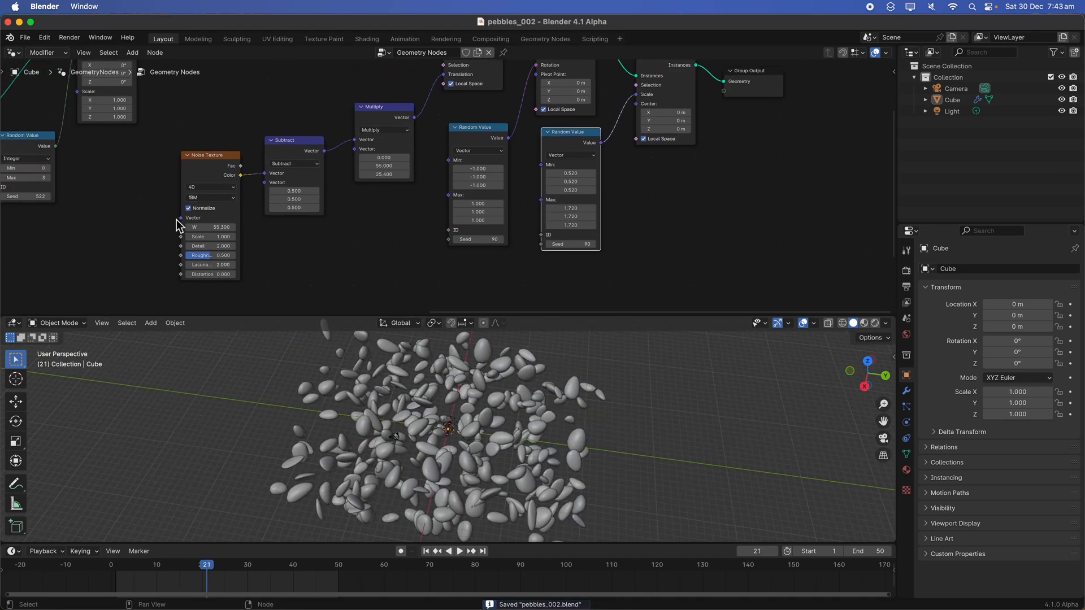
Drive Noise W with a Scene Time node and set the Multiply vector to (0, 0, 14.94).
text(t)
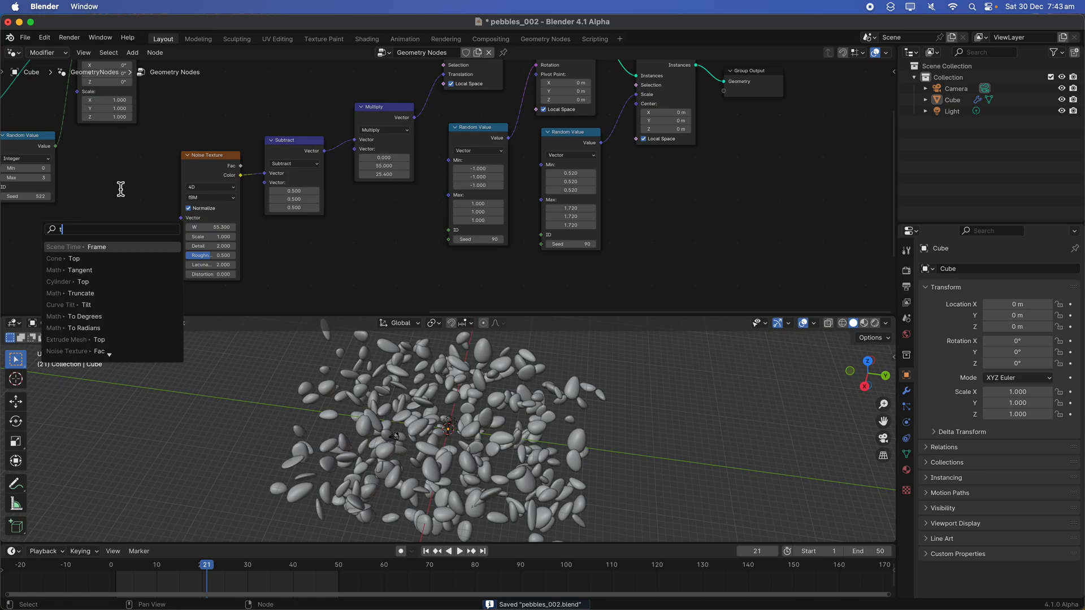
text(ime)
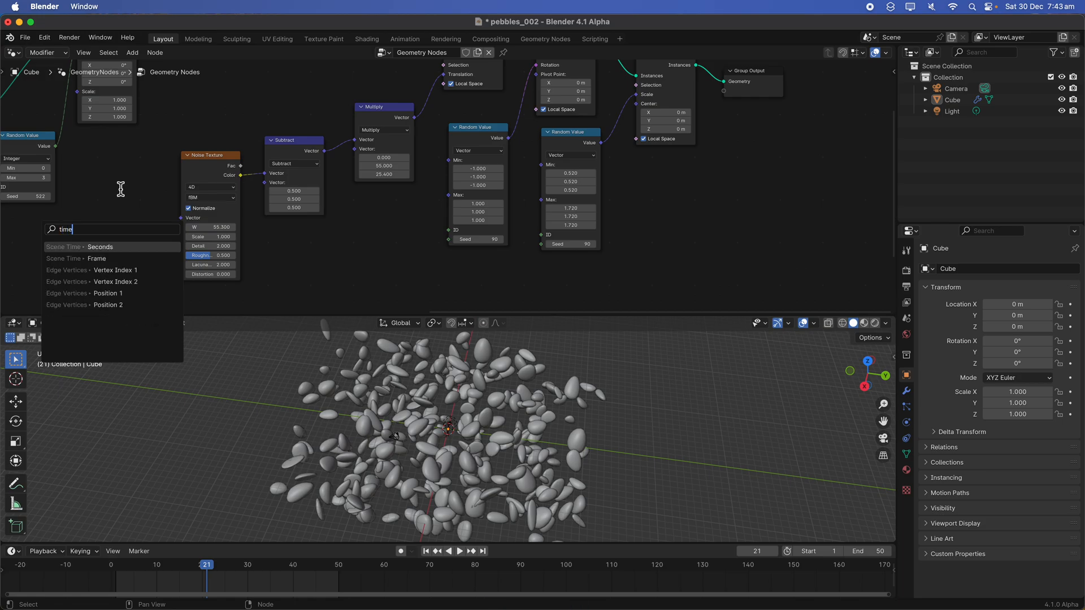
click(83, 246)
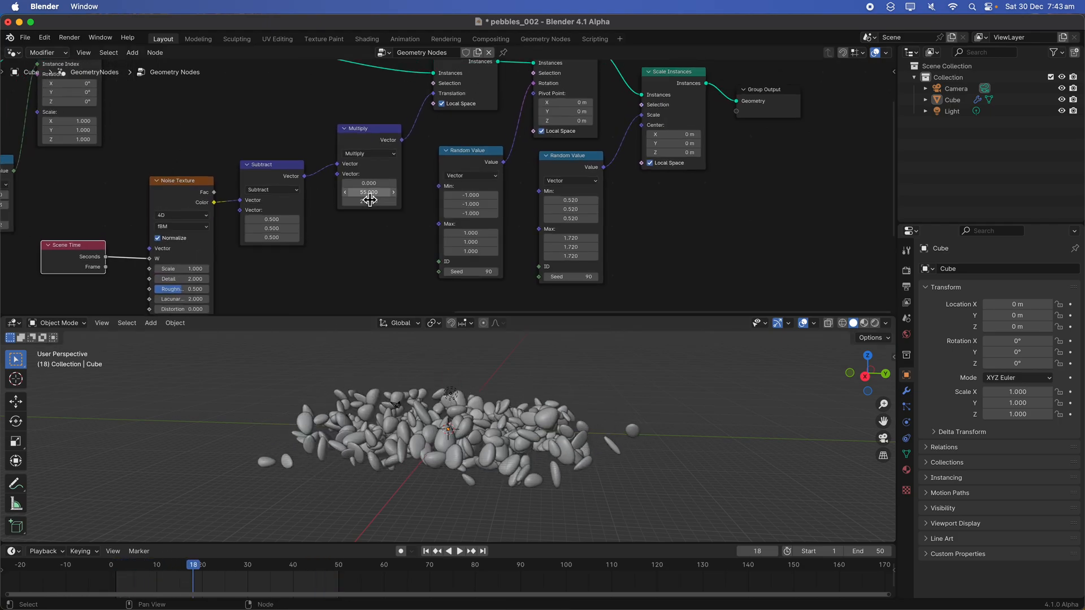
drag(369, 191, 369, 191)
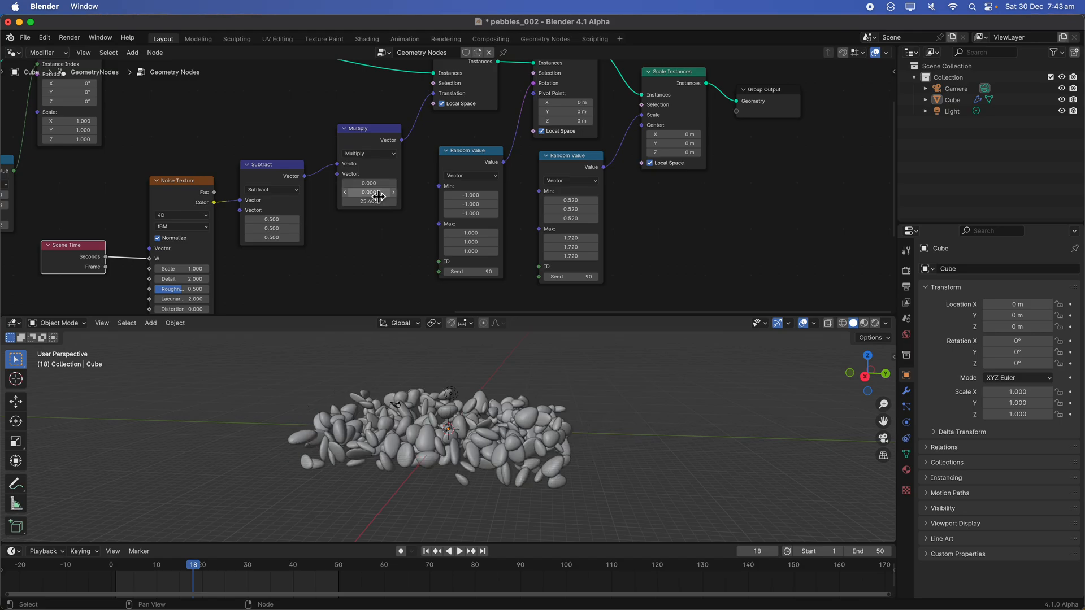
click(460, 551)
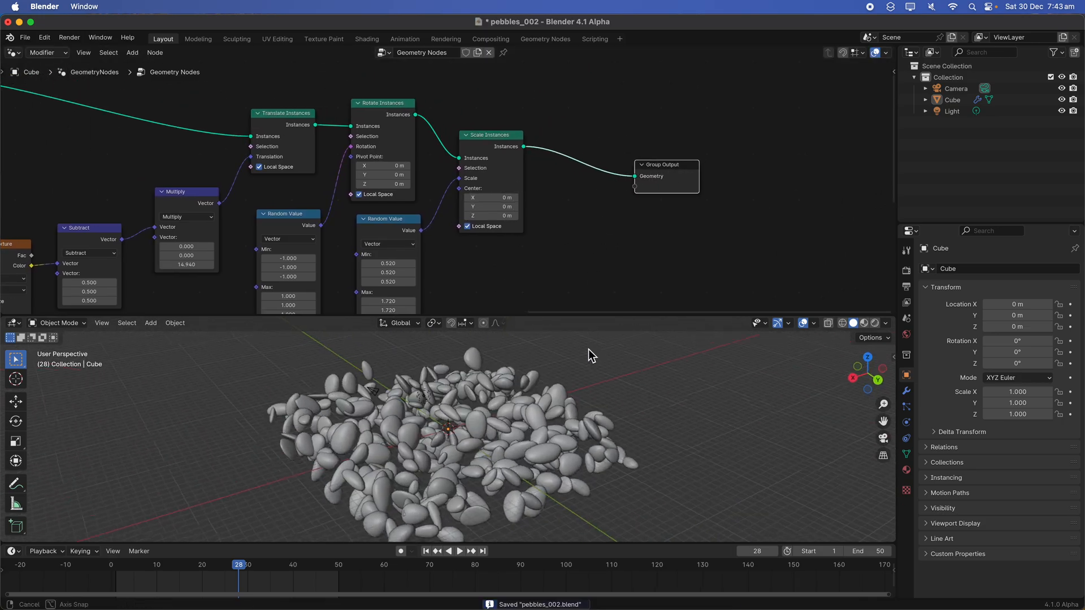
Add Realize Instances and Set Position with a random vector offset from 0.52 to 1.12.
click(459, 551)
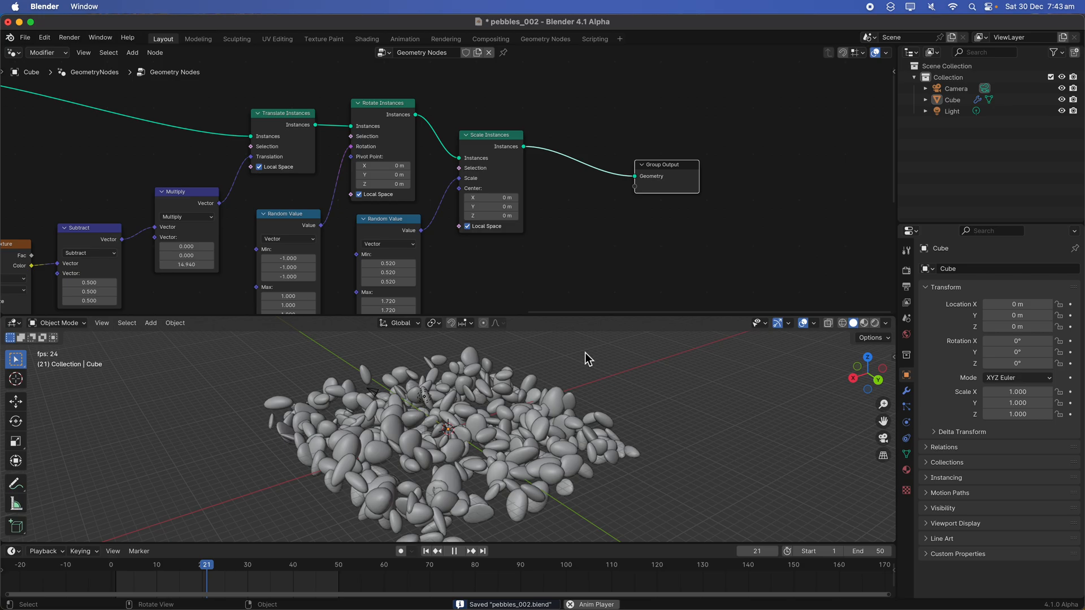
text(s)
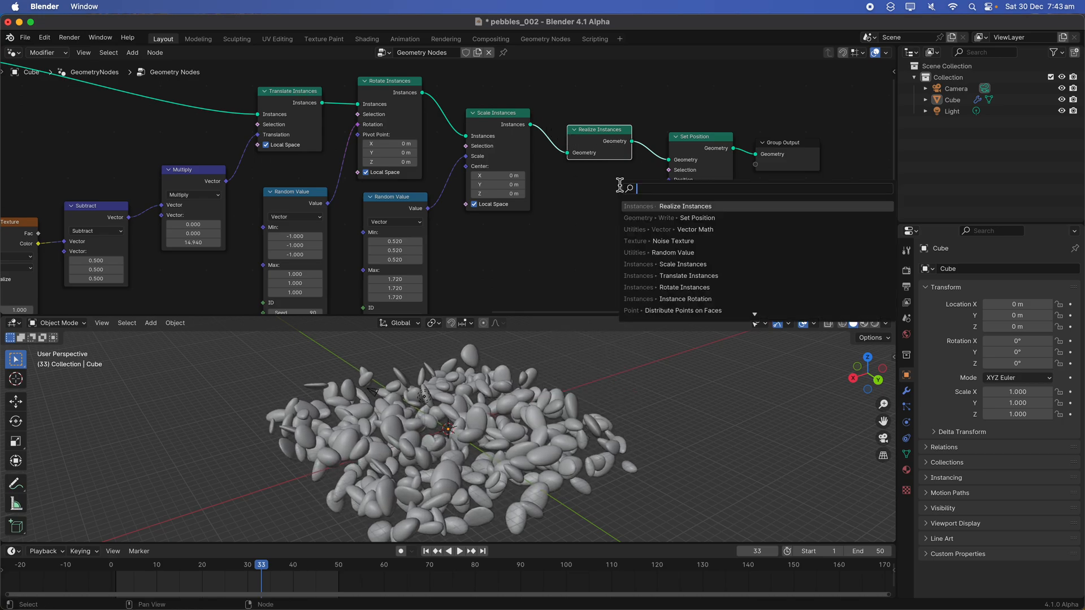
text(random)
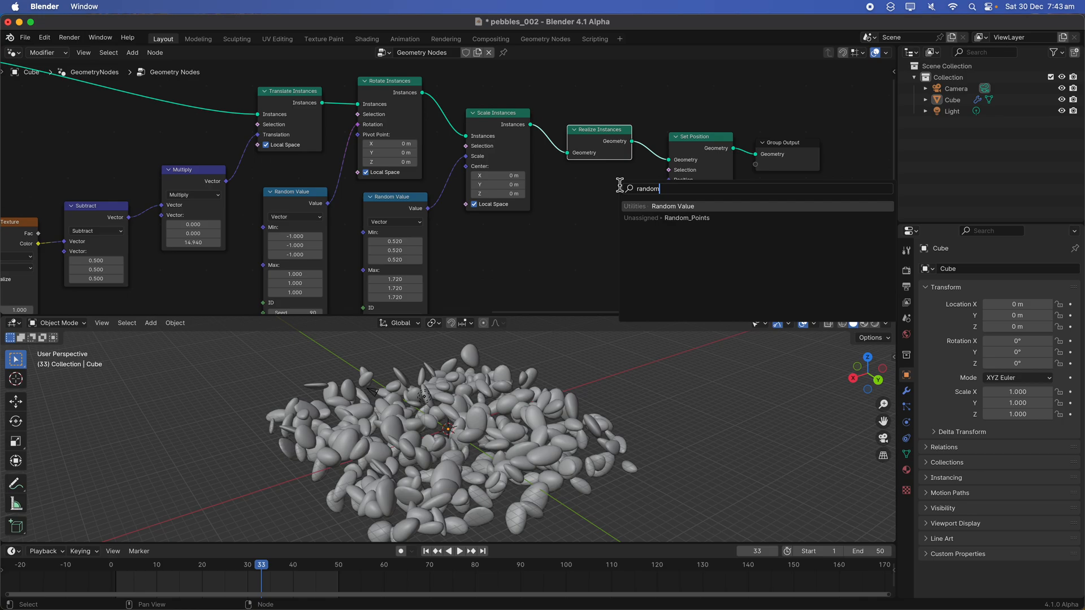
click(672, 206)
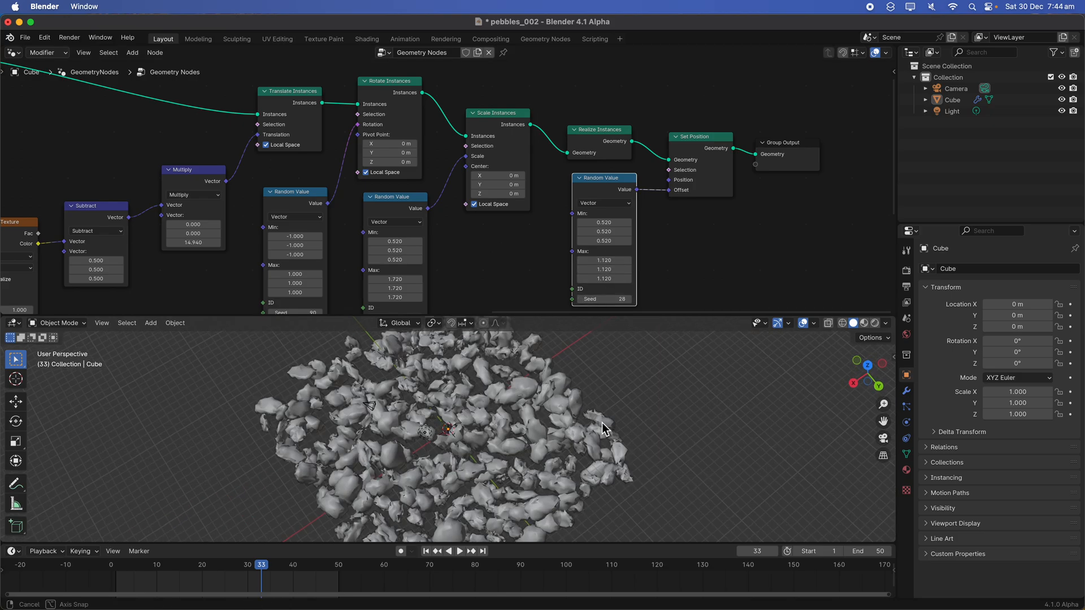
drag(602, 429, 519, 415)
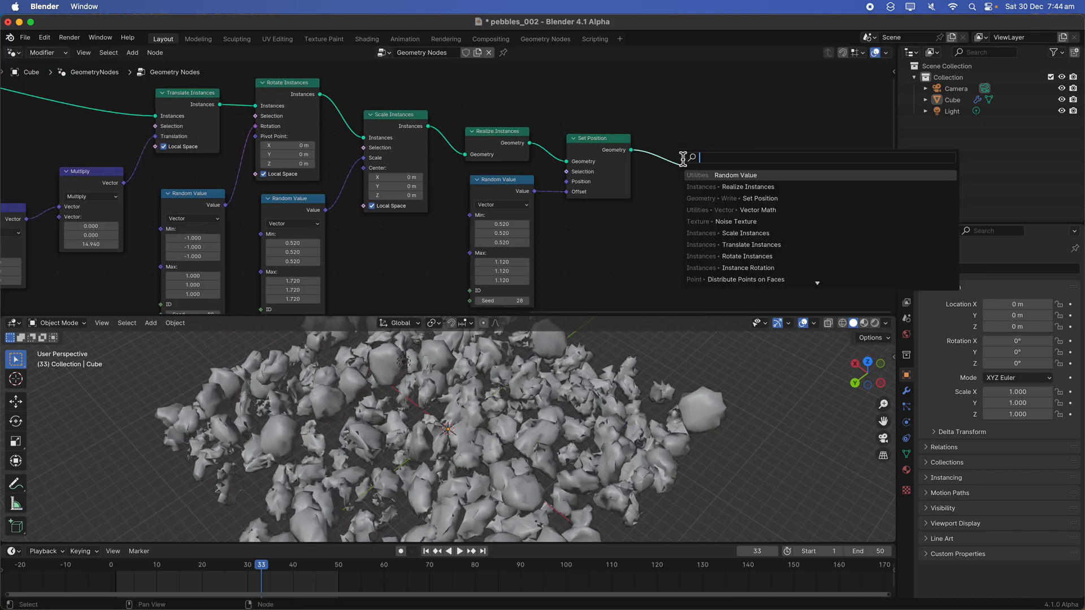
Add a second Set Position fed by 6-iteration blurred Position, widening the random offset to -2.4–1.64.
text(smoo)
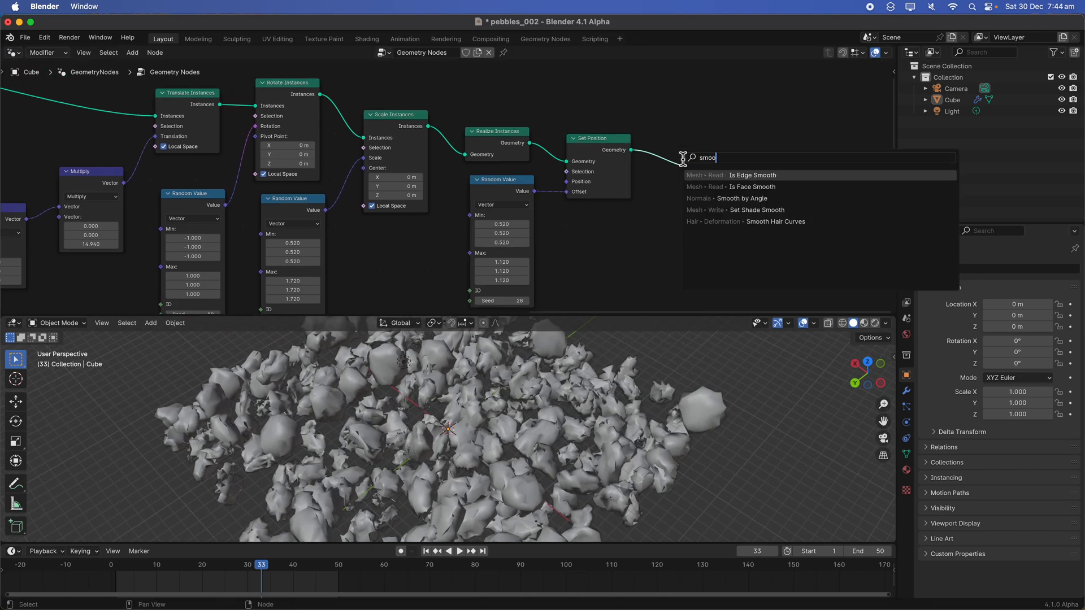
text(blu)
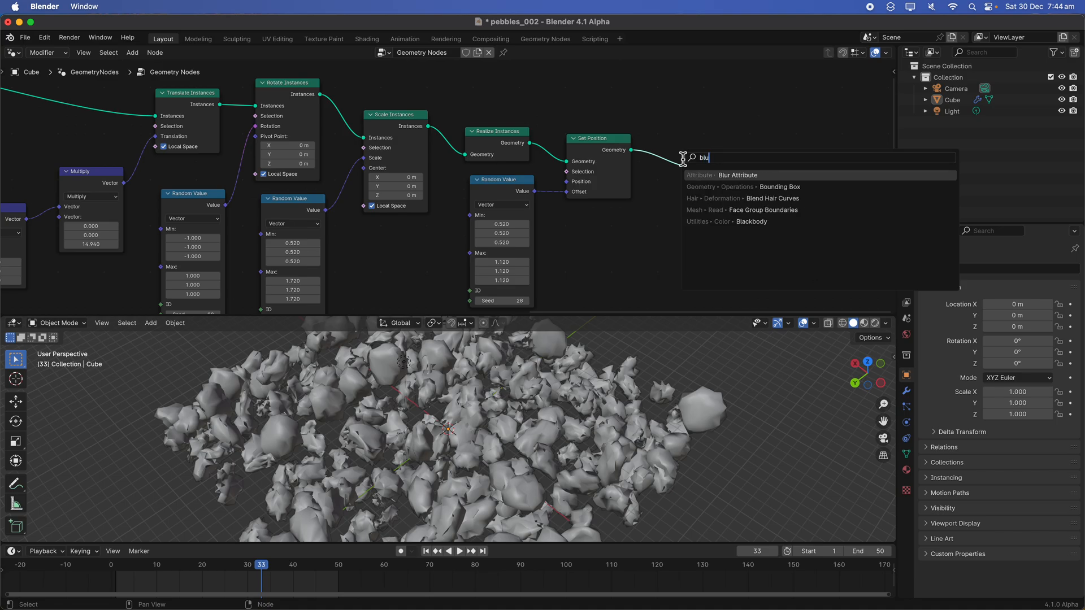
click(738, 175)
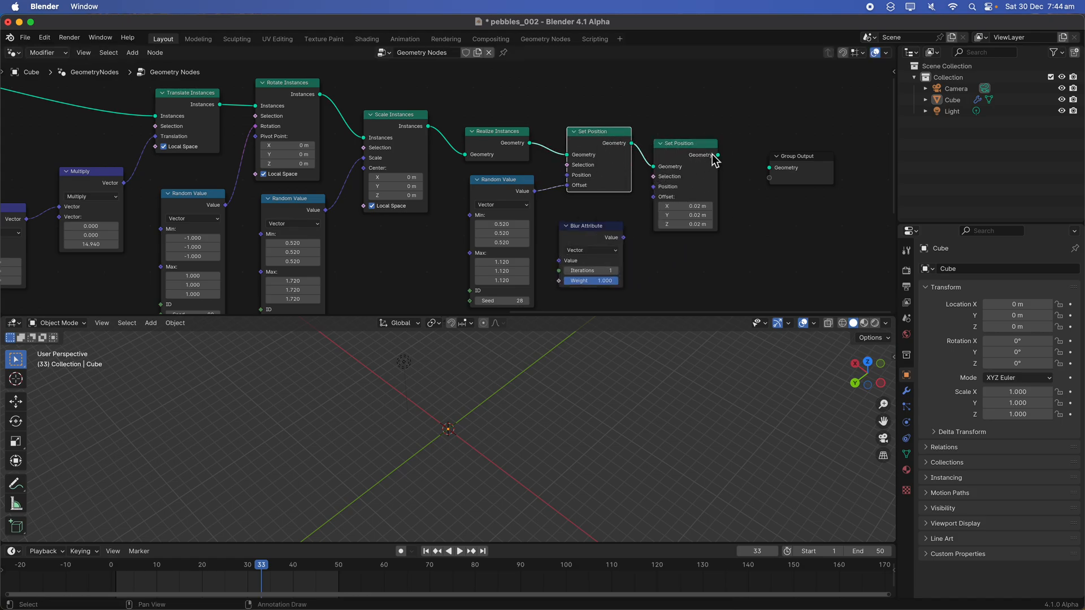
drag(712, 154, 767, 161)
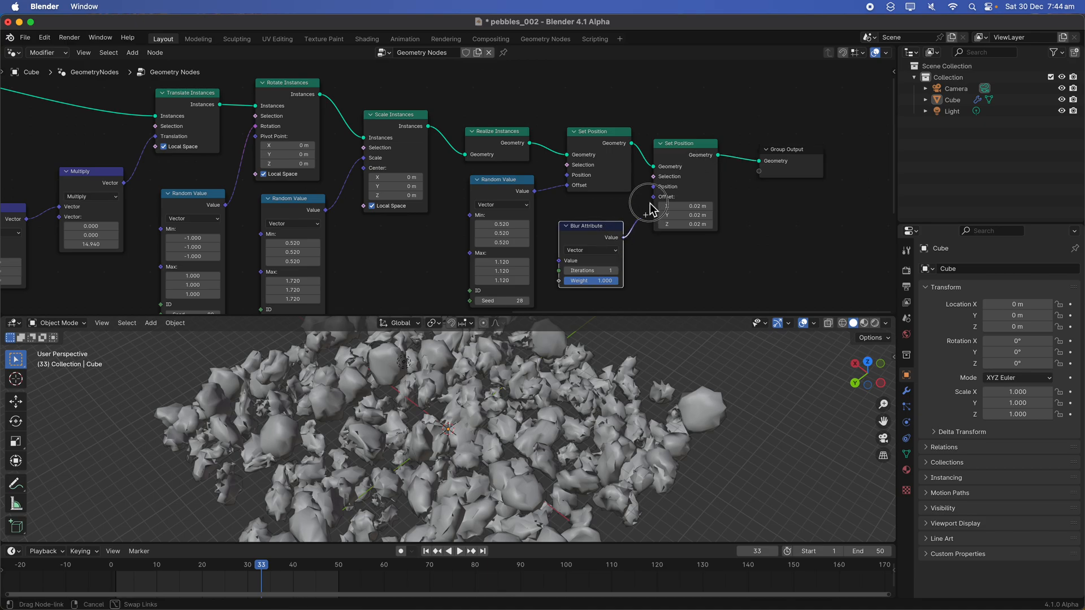
drag(685, 143, 704, 119)
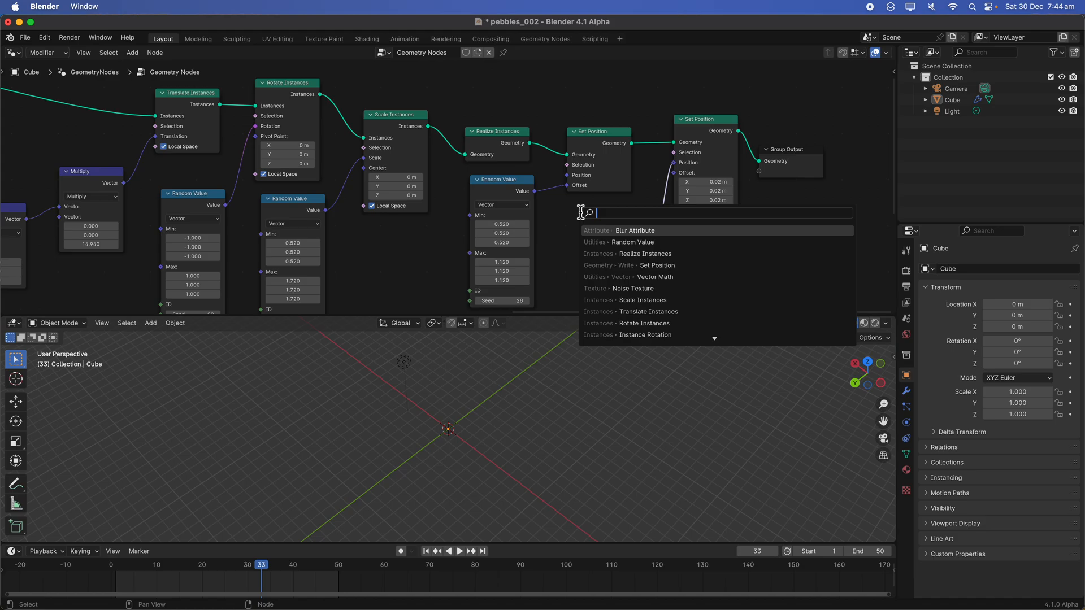
click(634, 231)
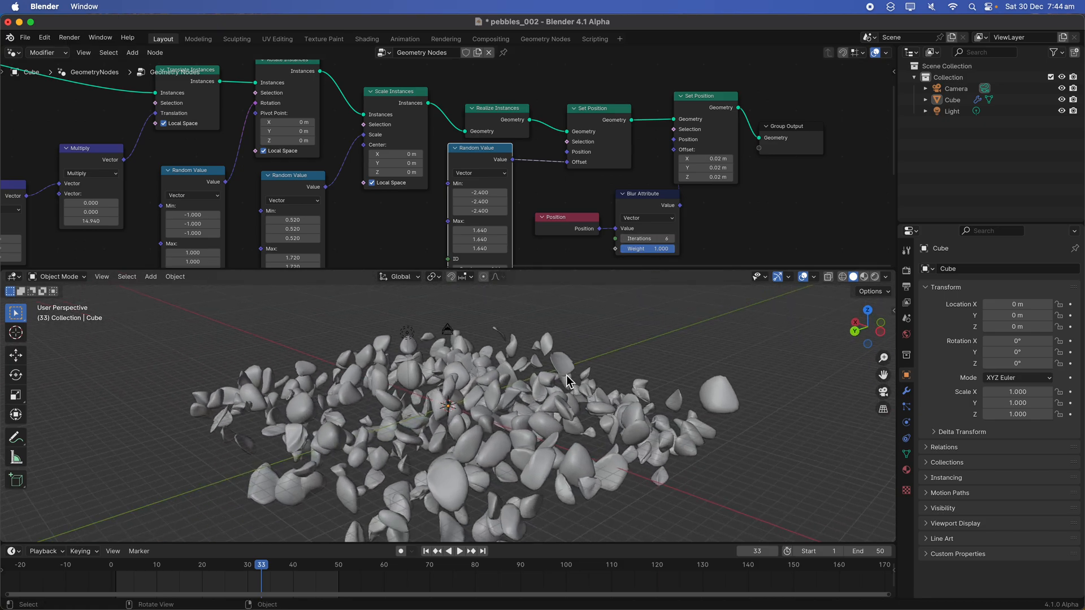
click(132, 565)
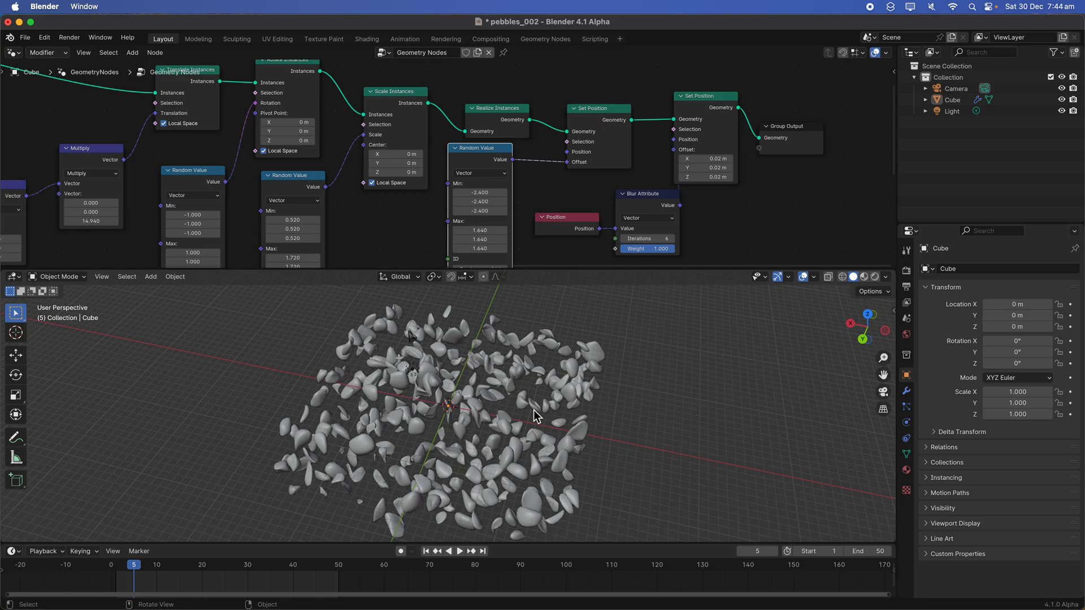
click(460, 550)
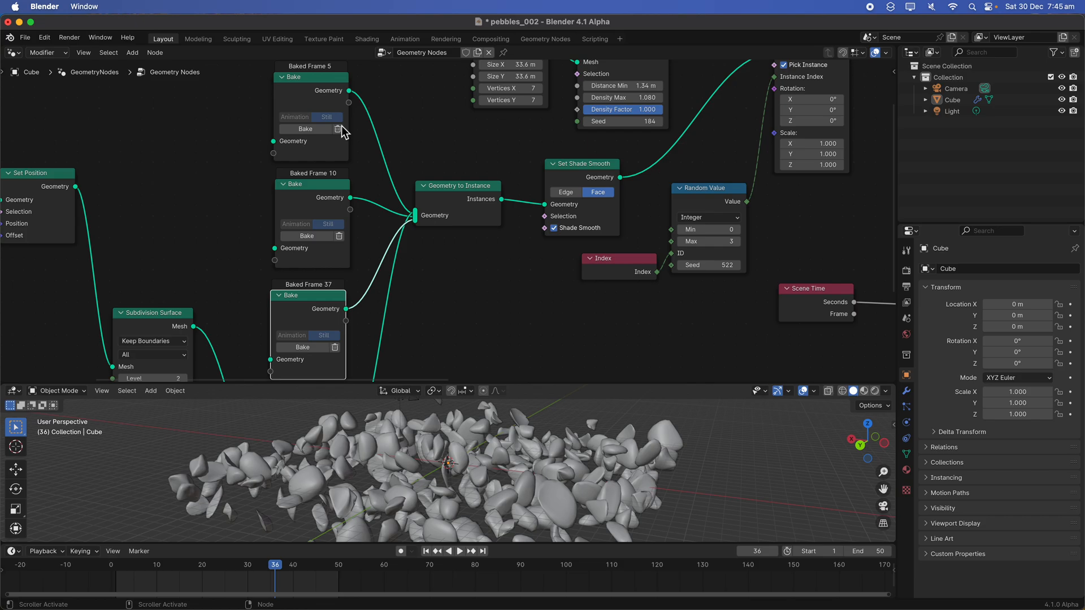
mouse_move(298, 129)
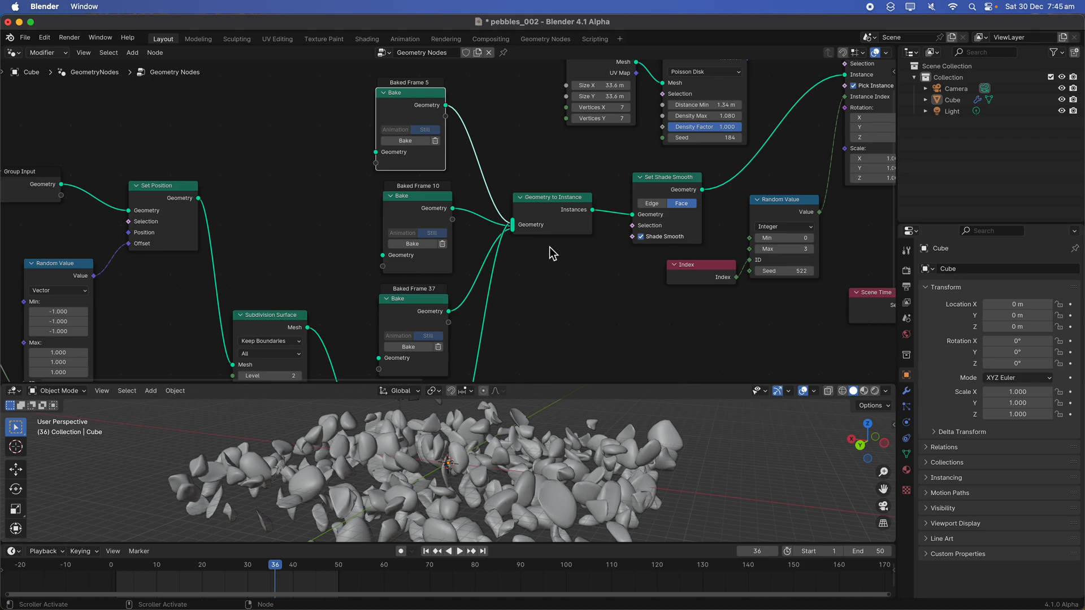
click(460, 551)
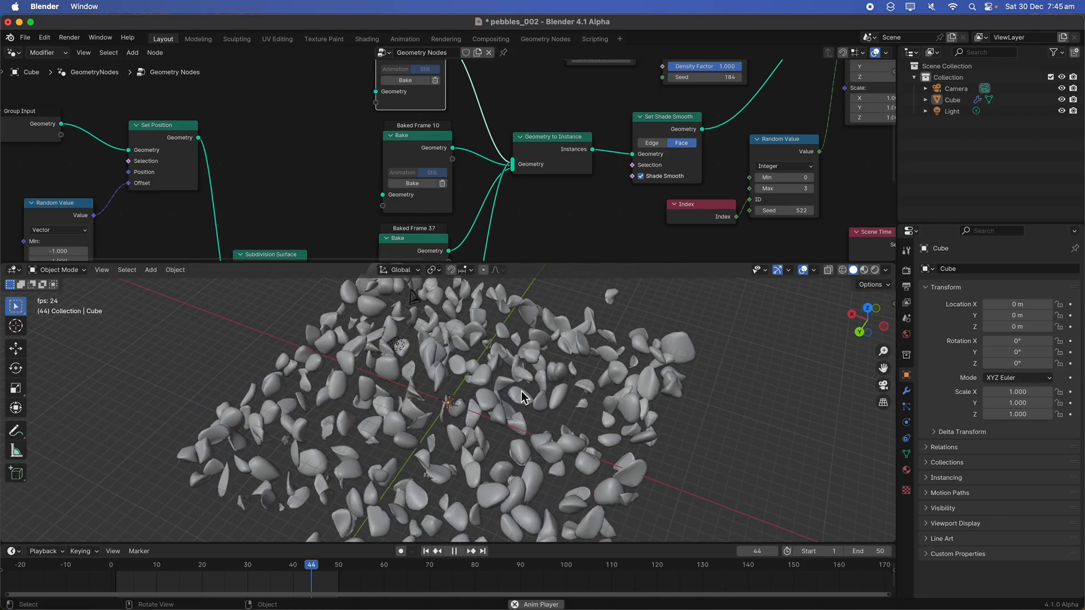